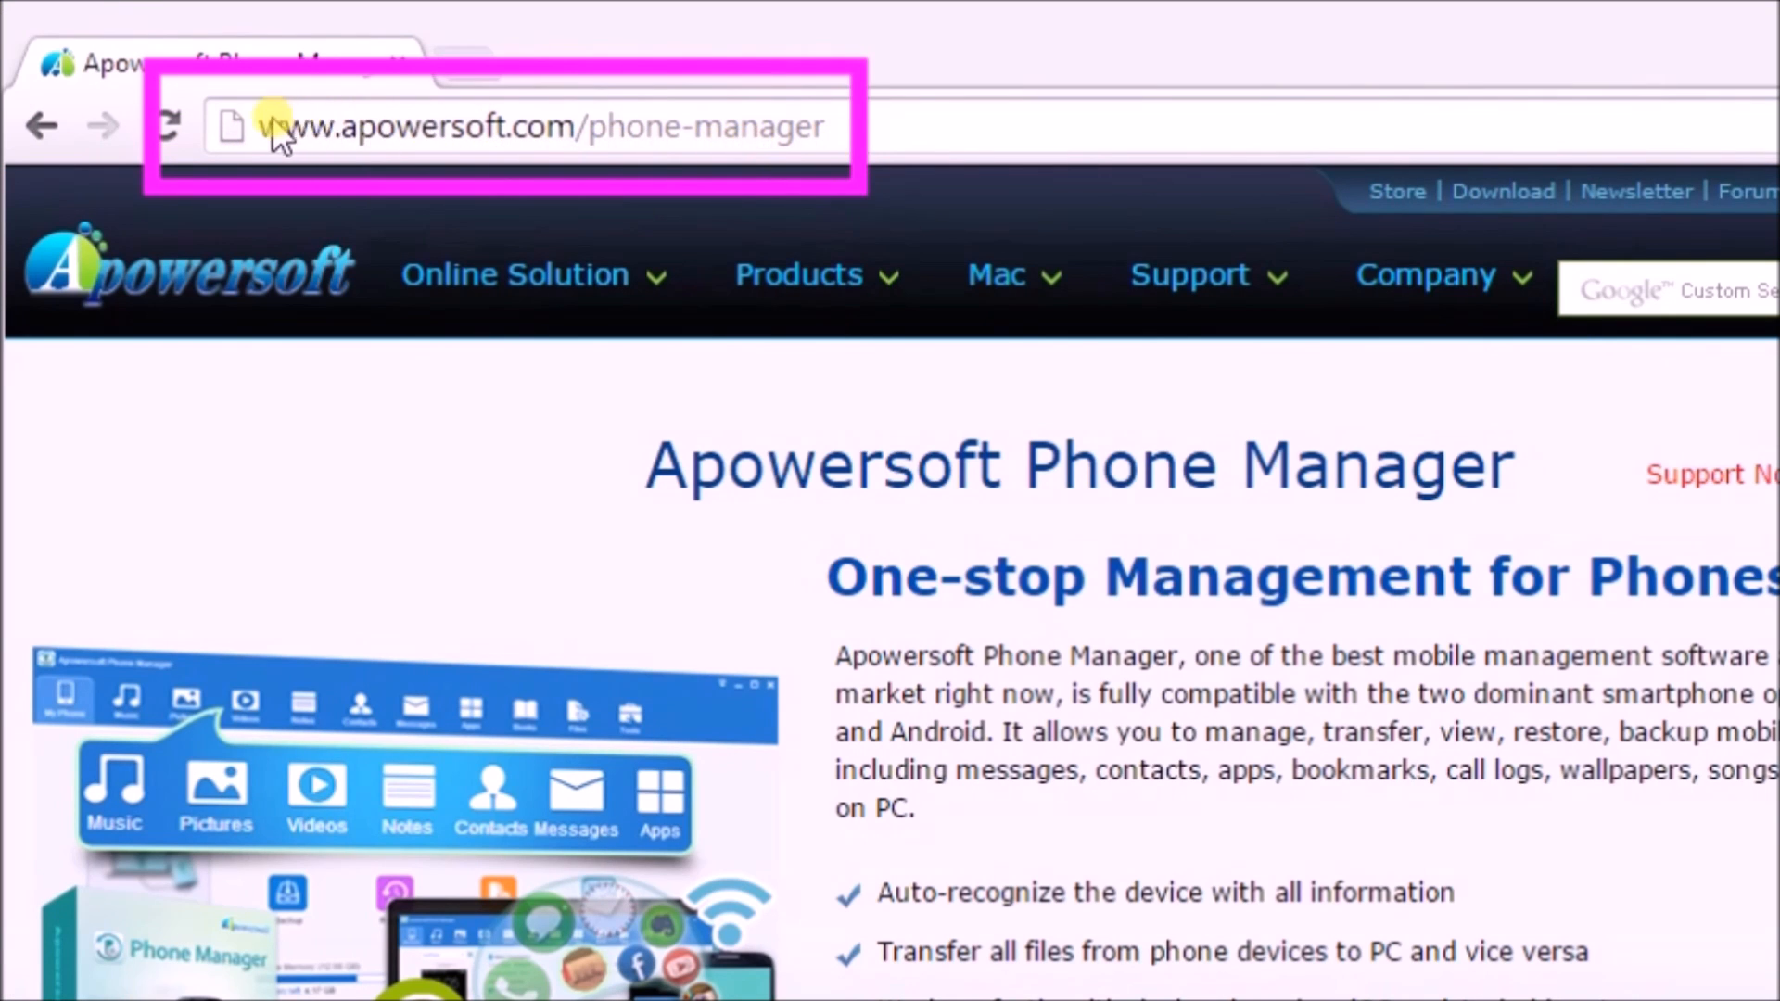
mouse_move(782, 160)
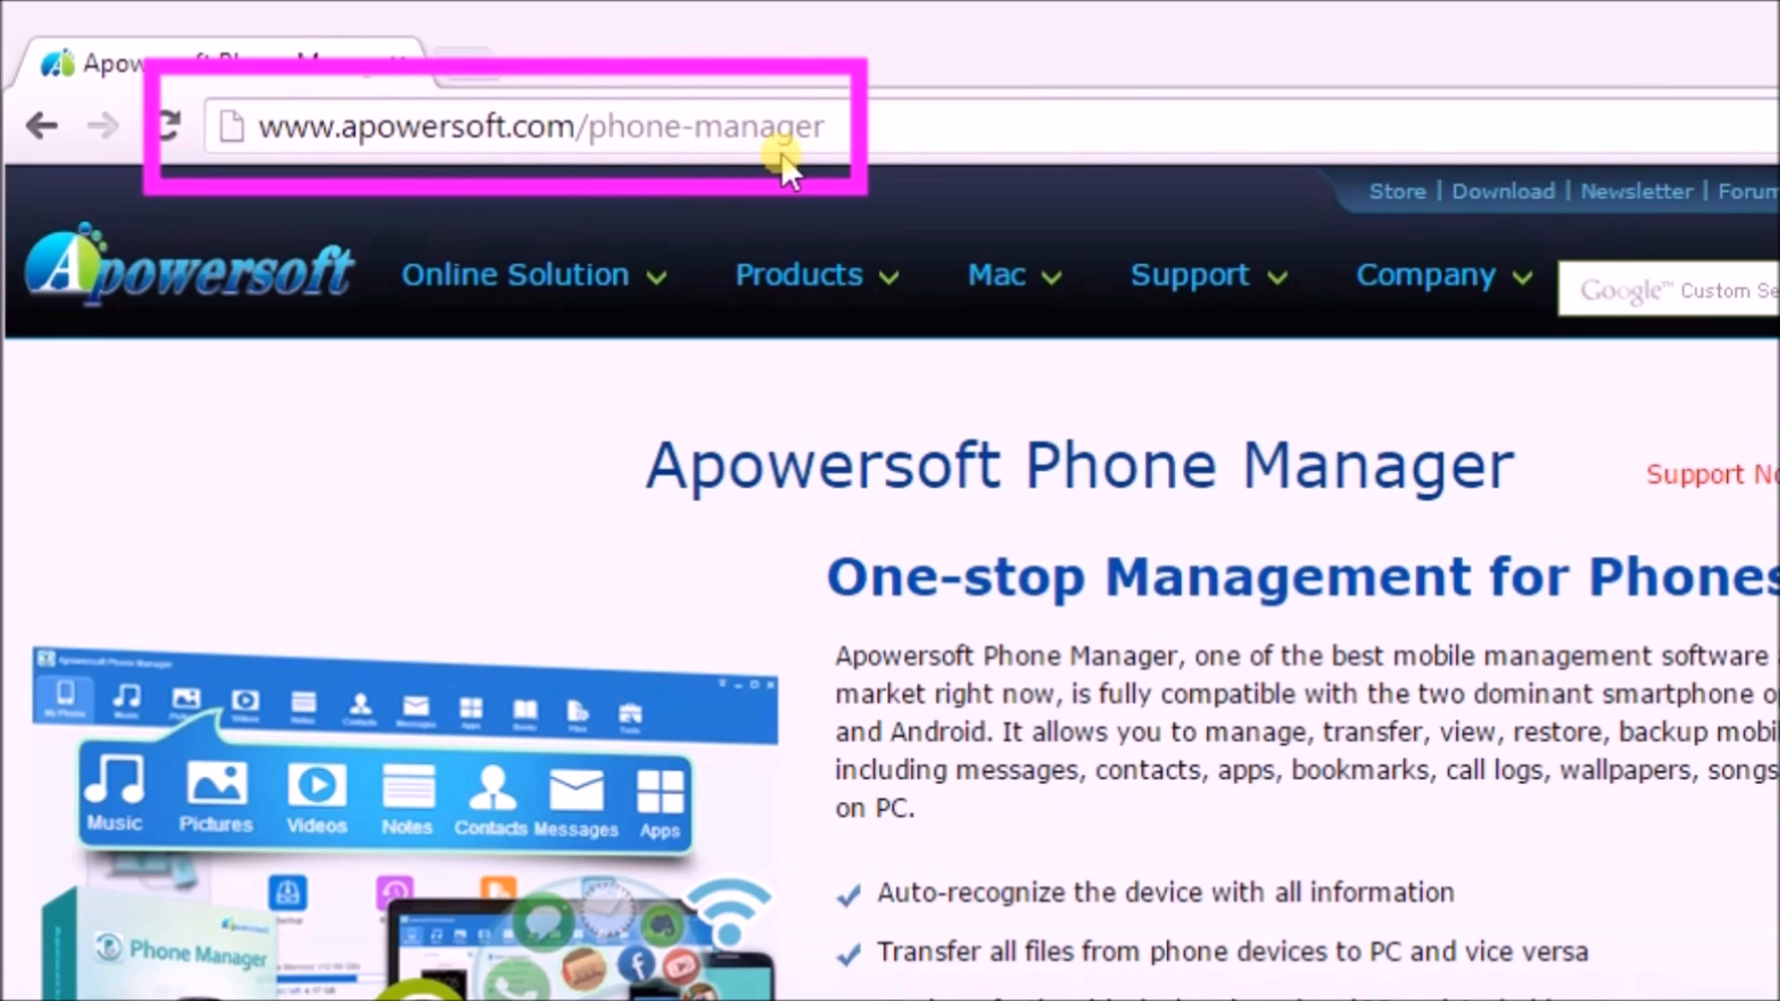
Launch Apowersoft Phone Manager from its desktop shortcut
scroll(down, 3)
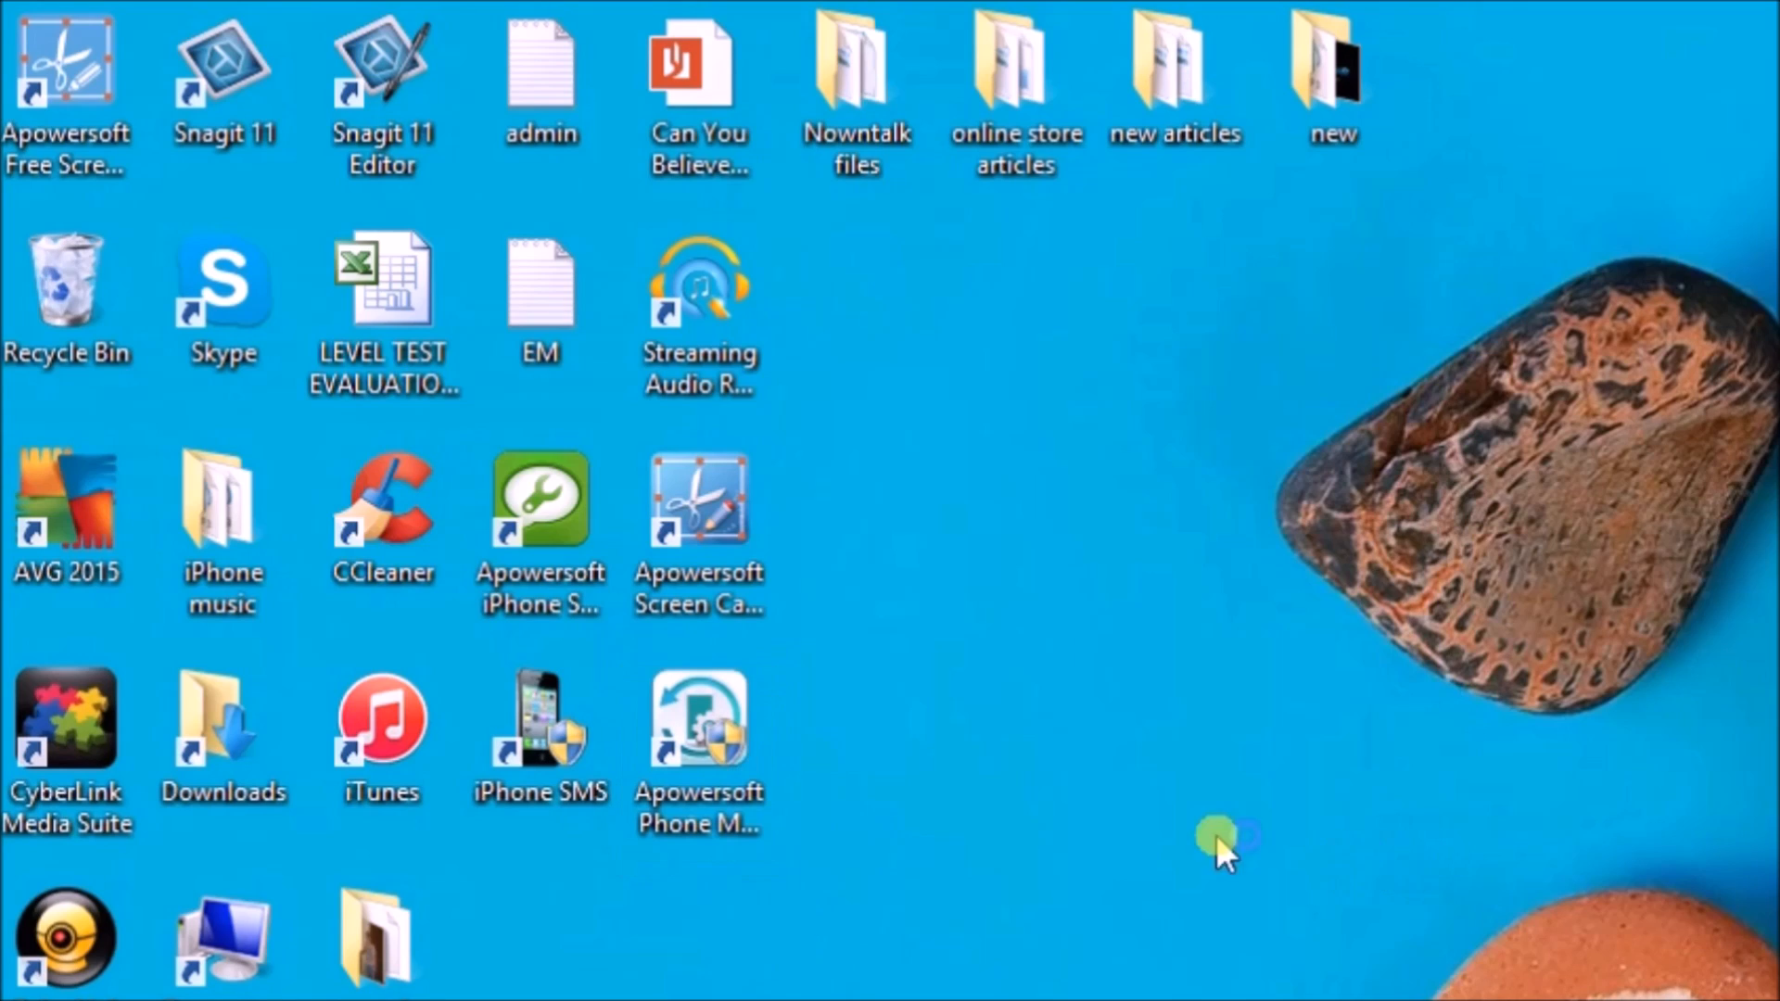
double_click(699, 721)
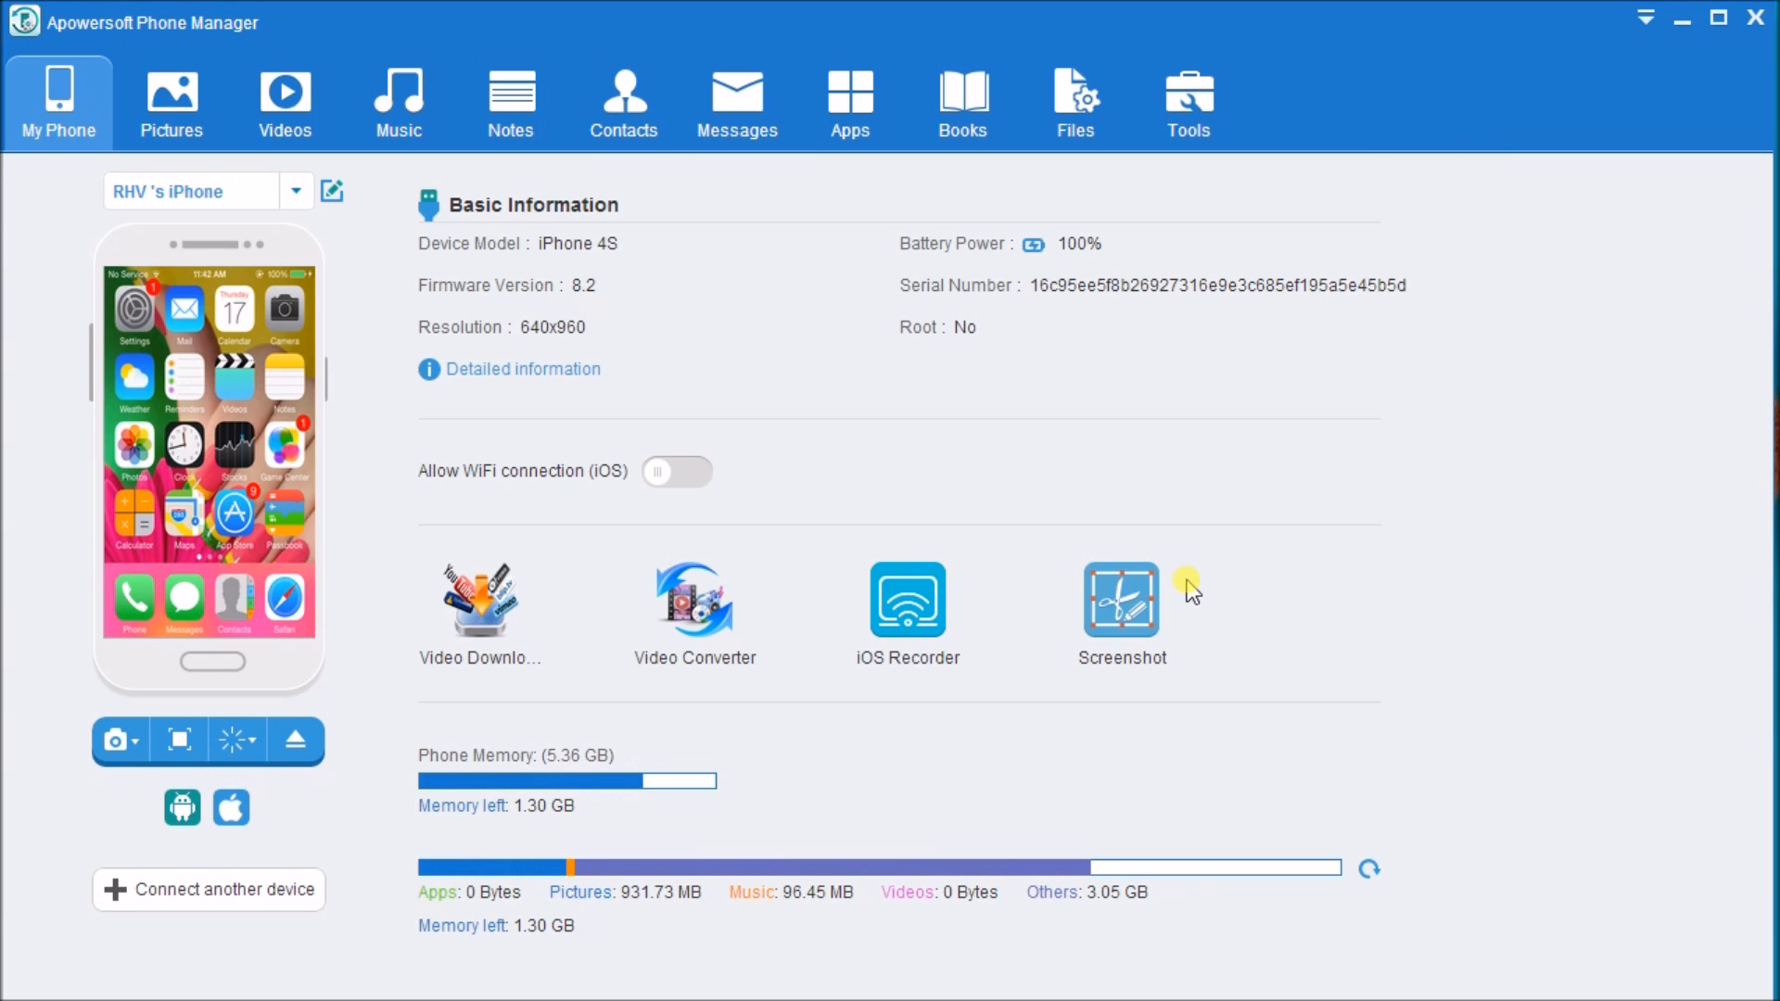
mouse_move(1373, 772)
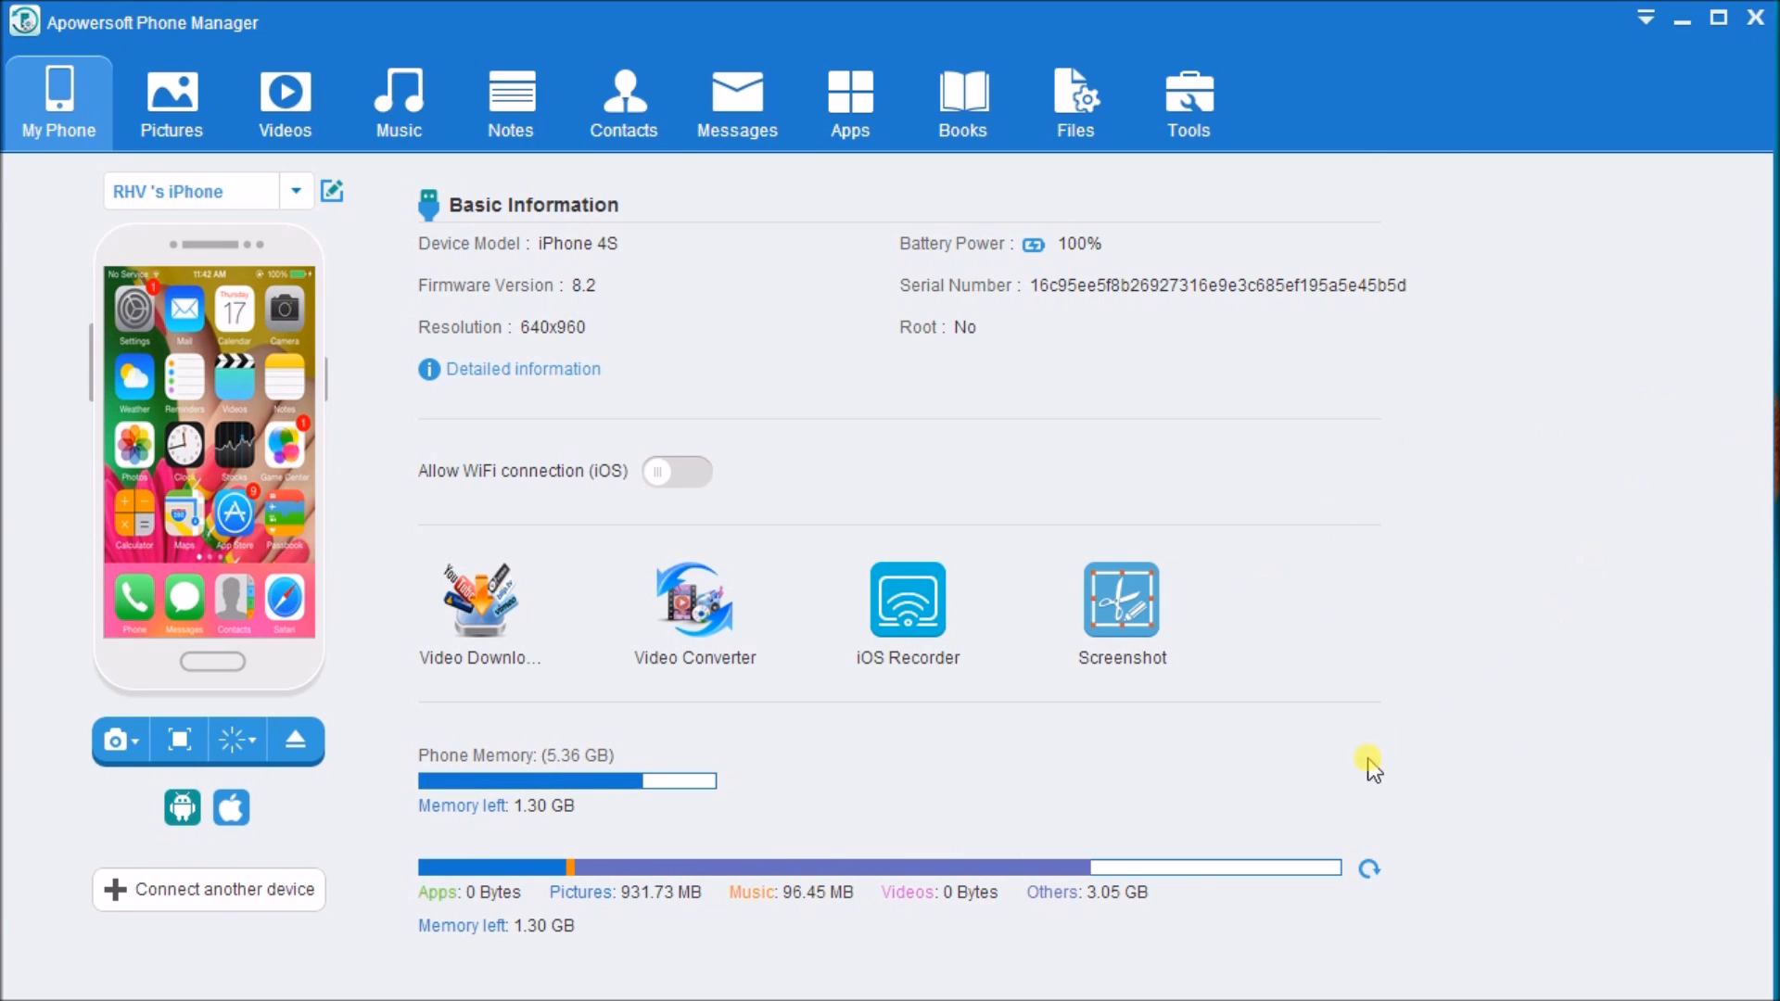
mouse_move(907, 614)
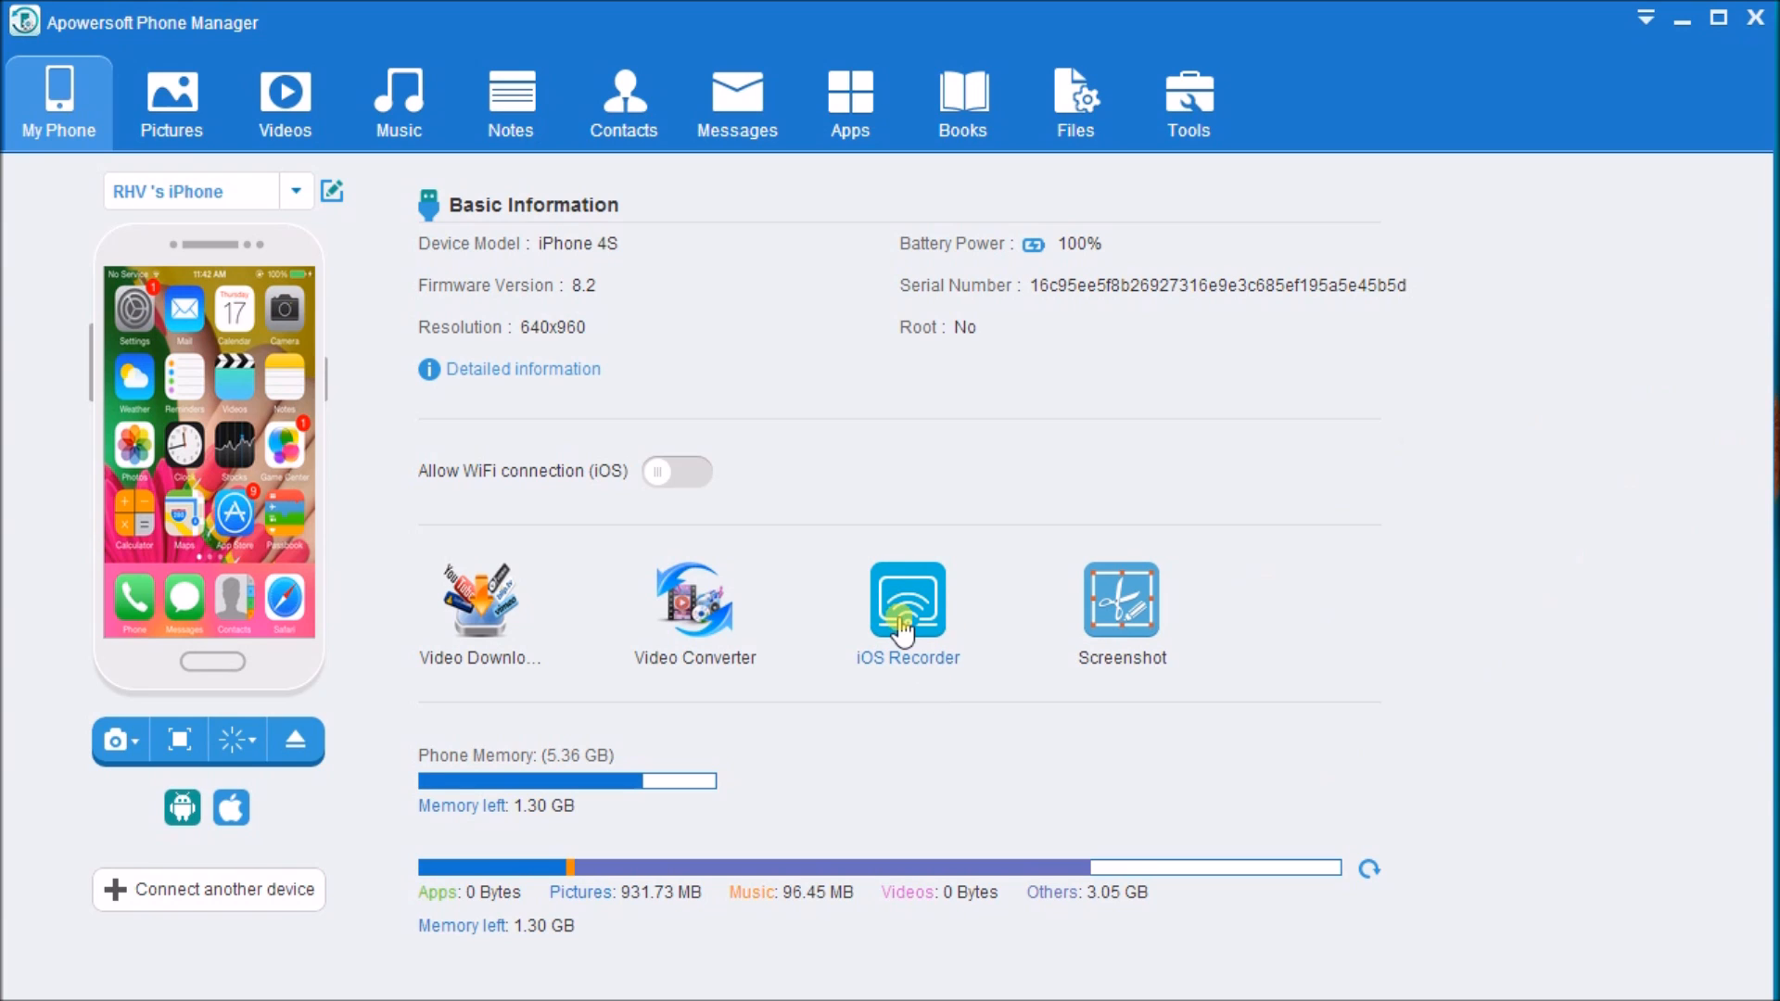
Start the iOS Recorder tool for the connected iPhone from the My Phone tools
click(907, 599)
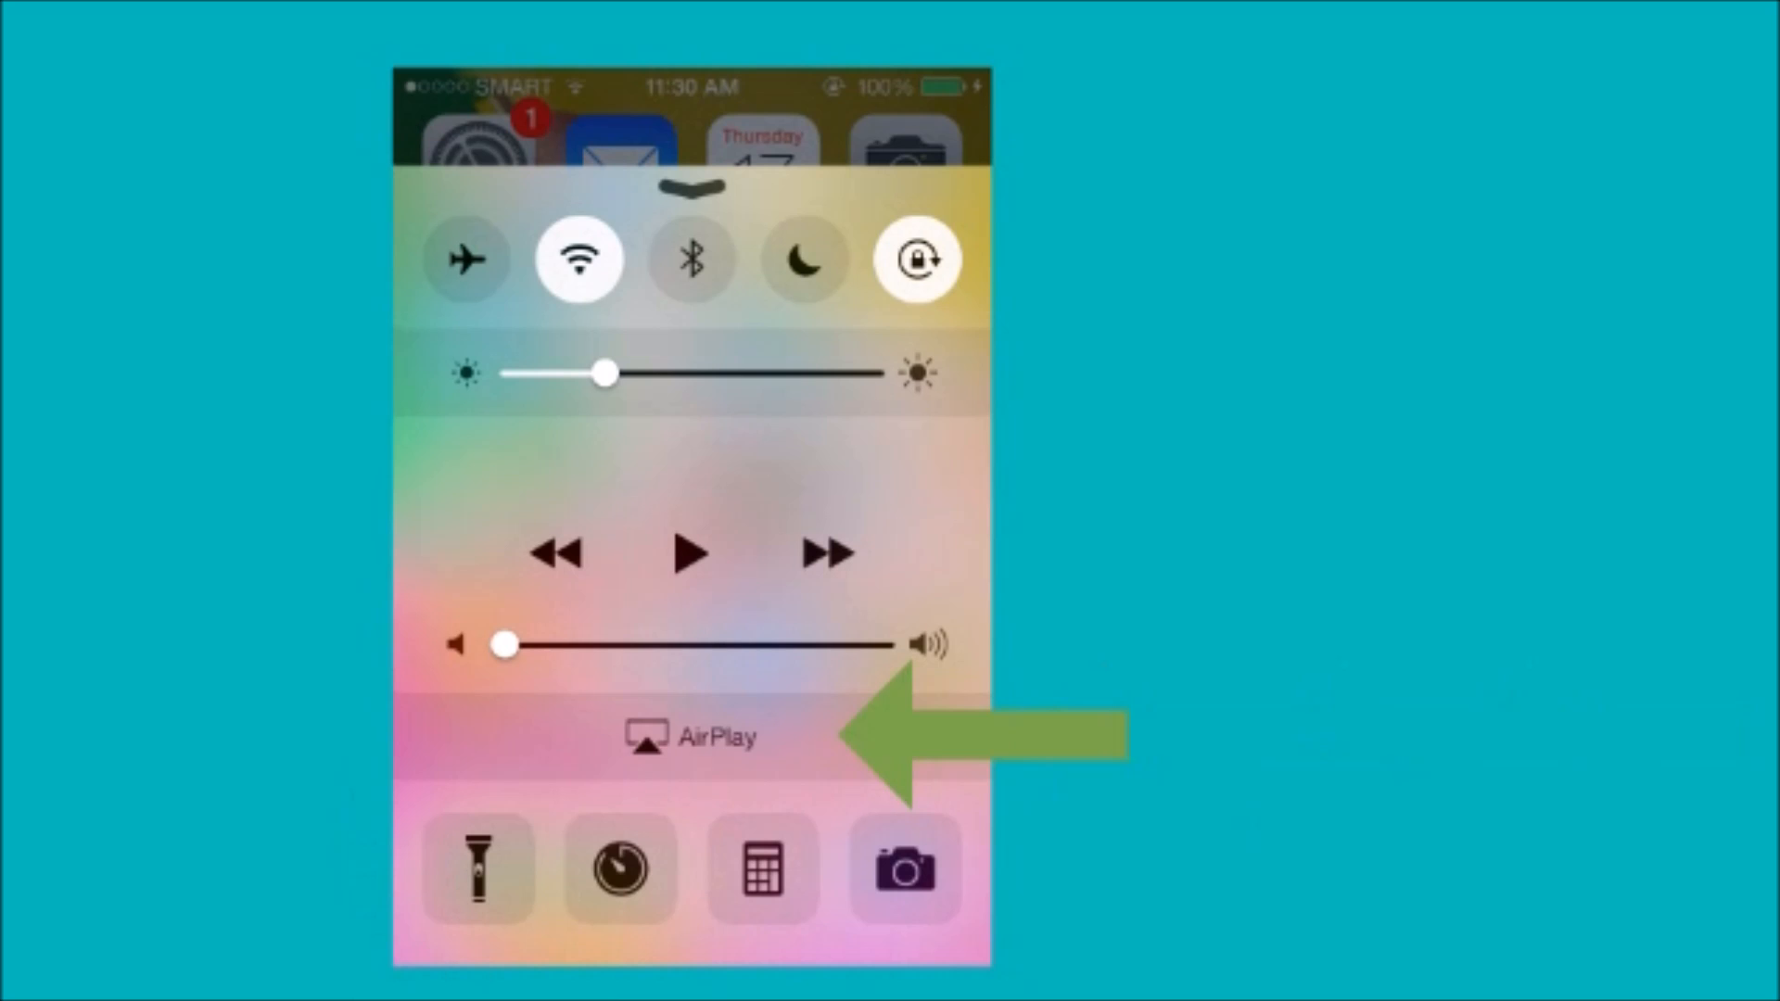
Choose the computer in AirPlay so the iPhone screen mirrors to the recorder
click(689, 737)
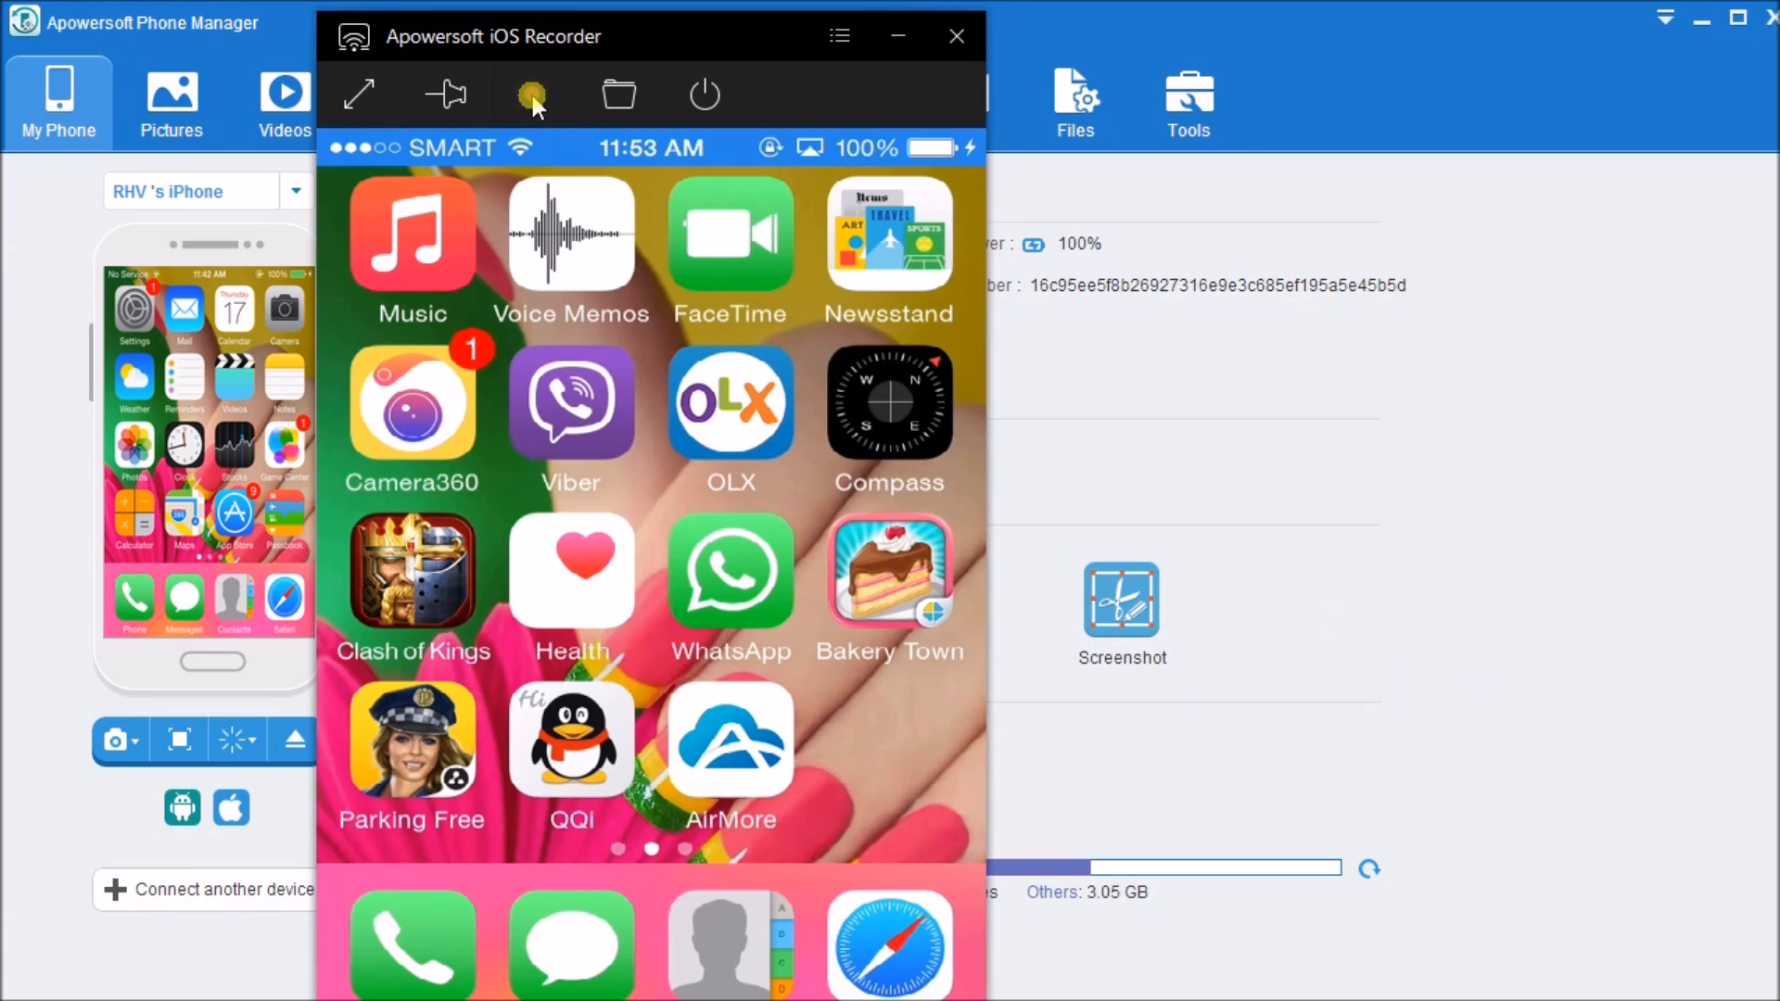
Record the mirrored Parking Mania gameplay, then stop and save the recording
click(531, 93)
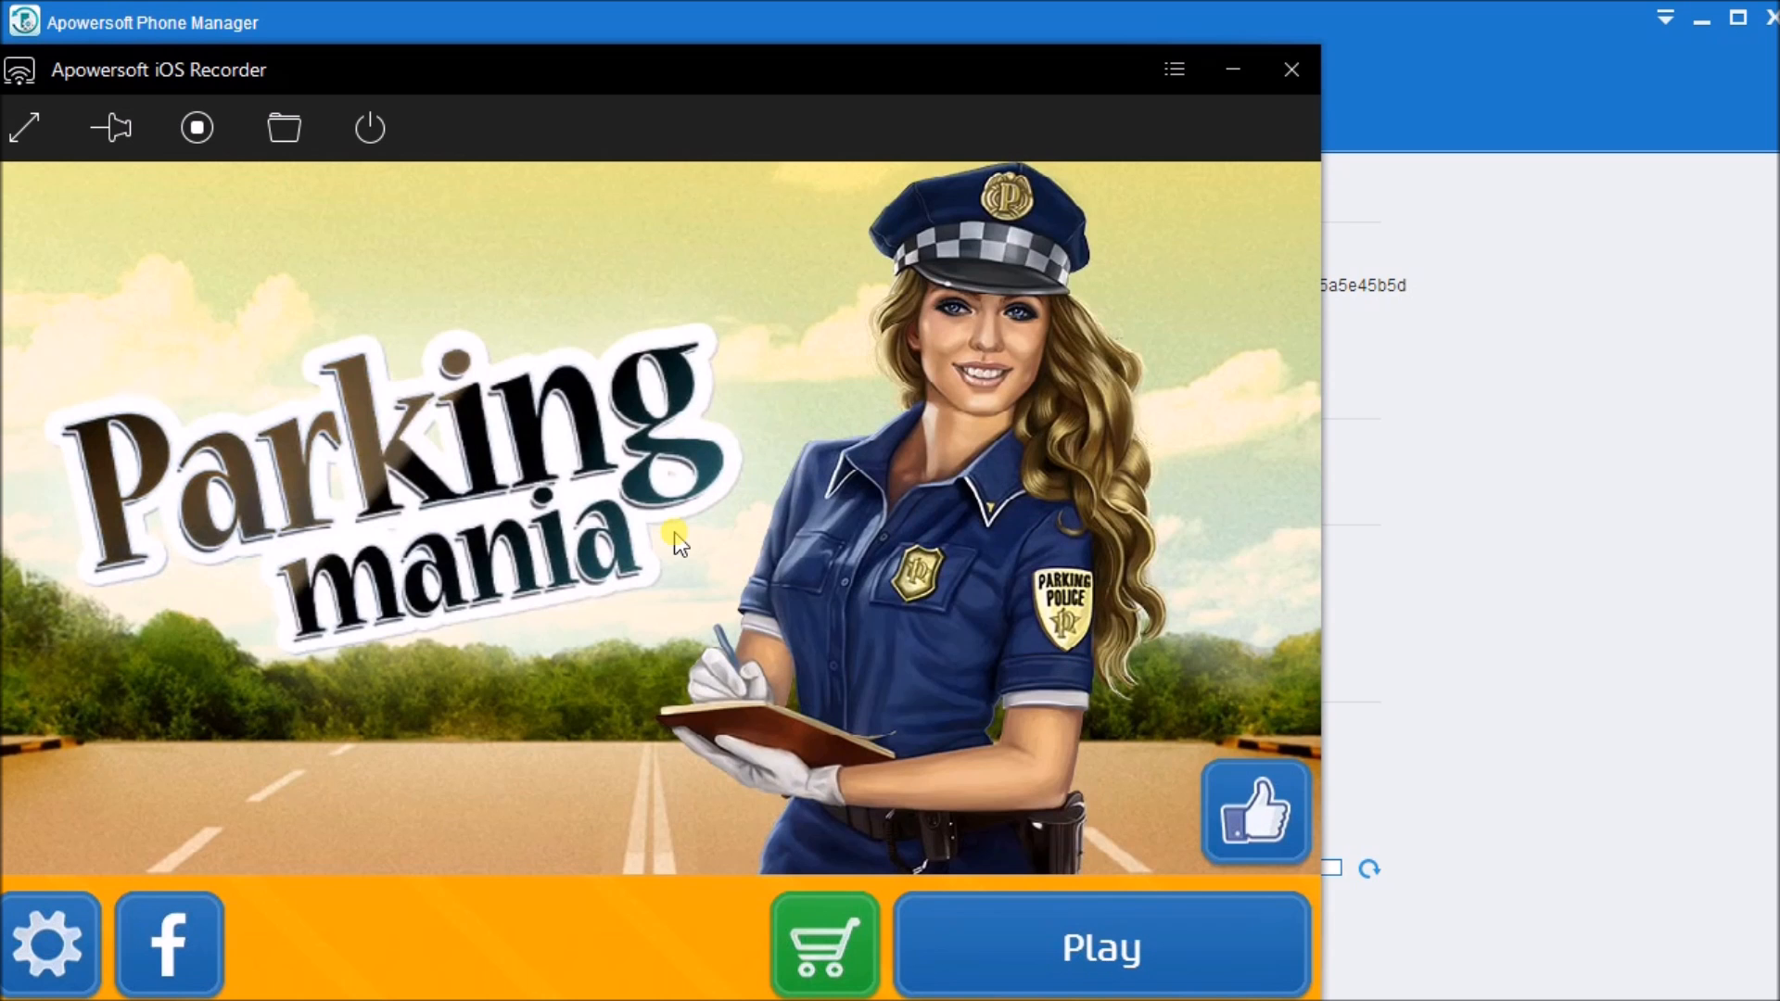
click(1099, 944)
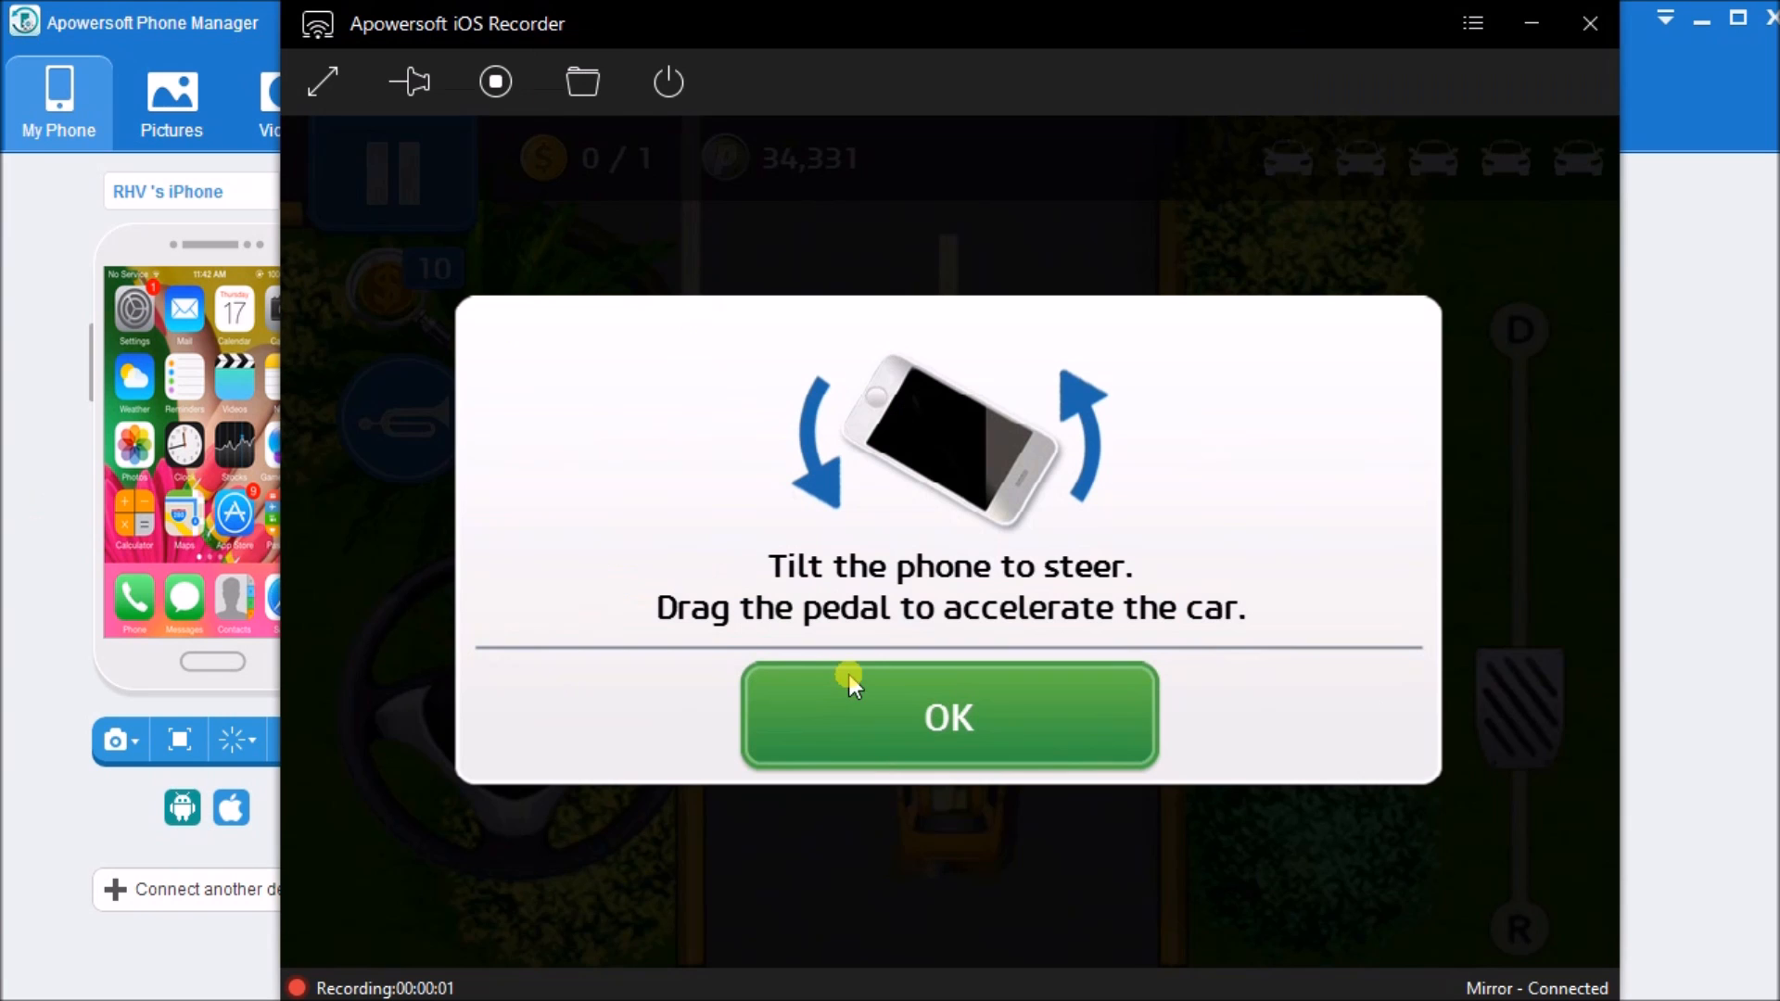
mouse_move(493, 82)
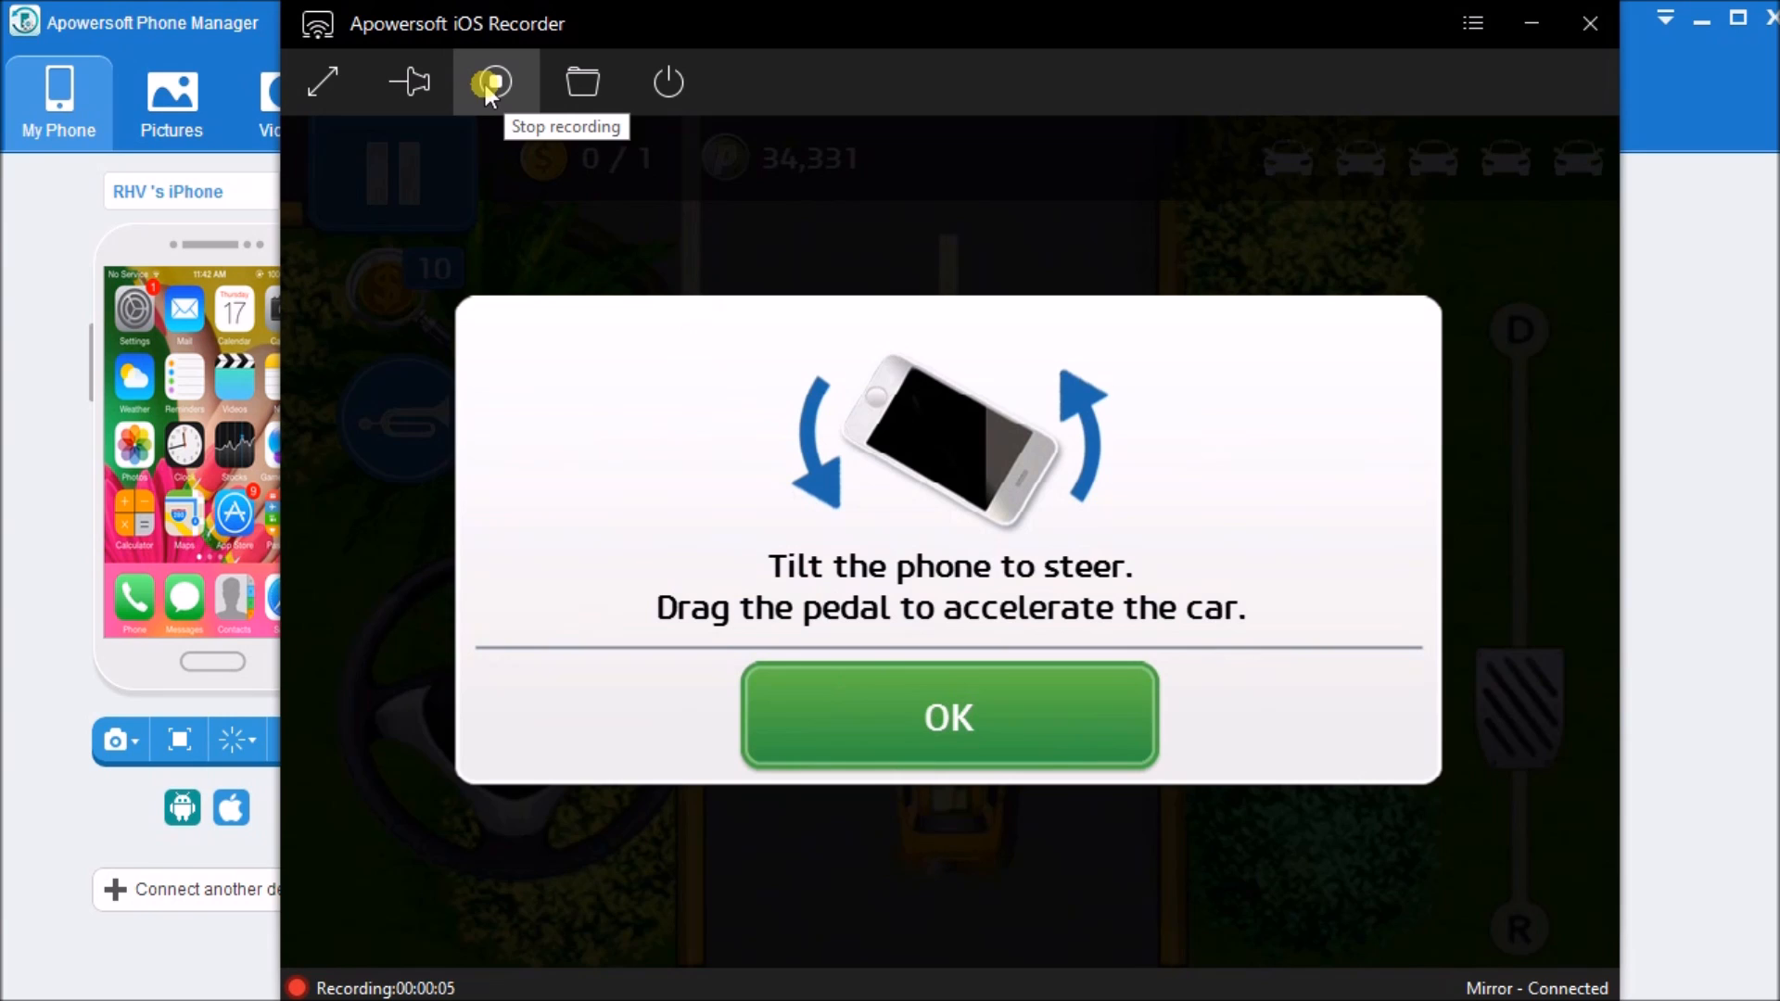
click(489, 82)
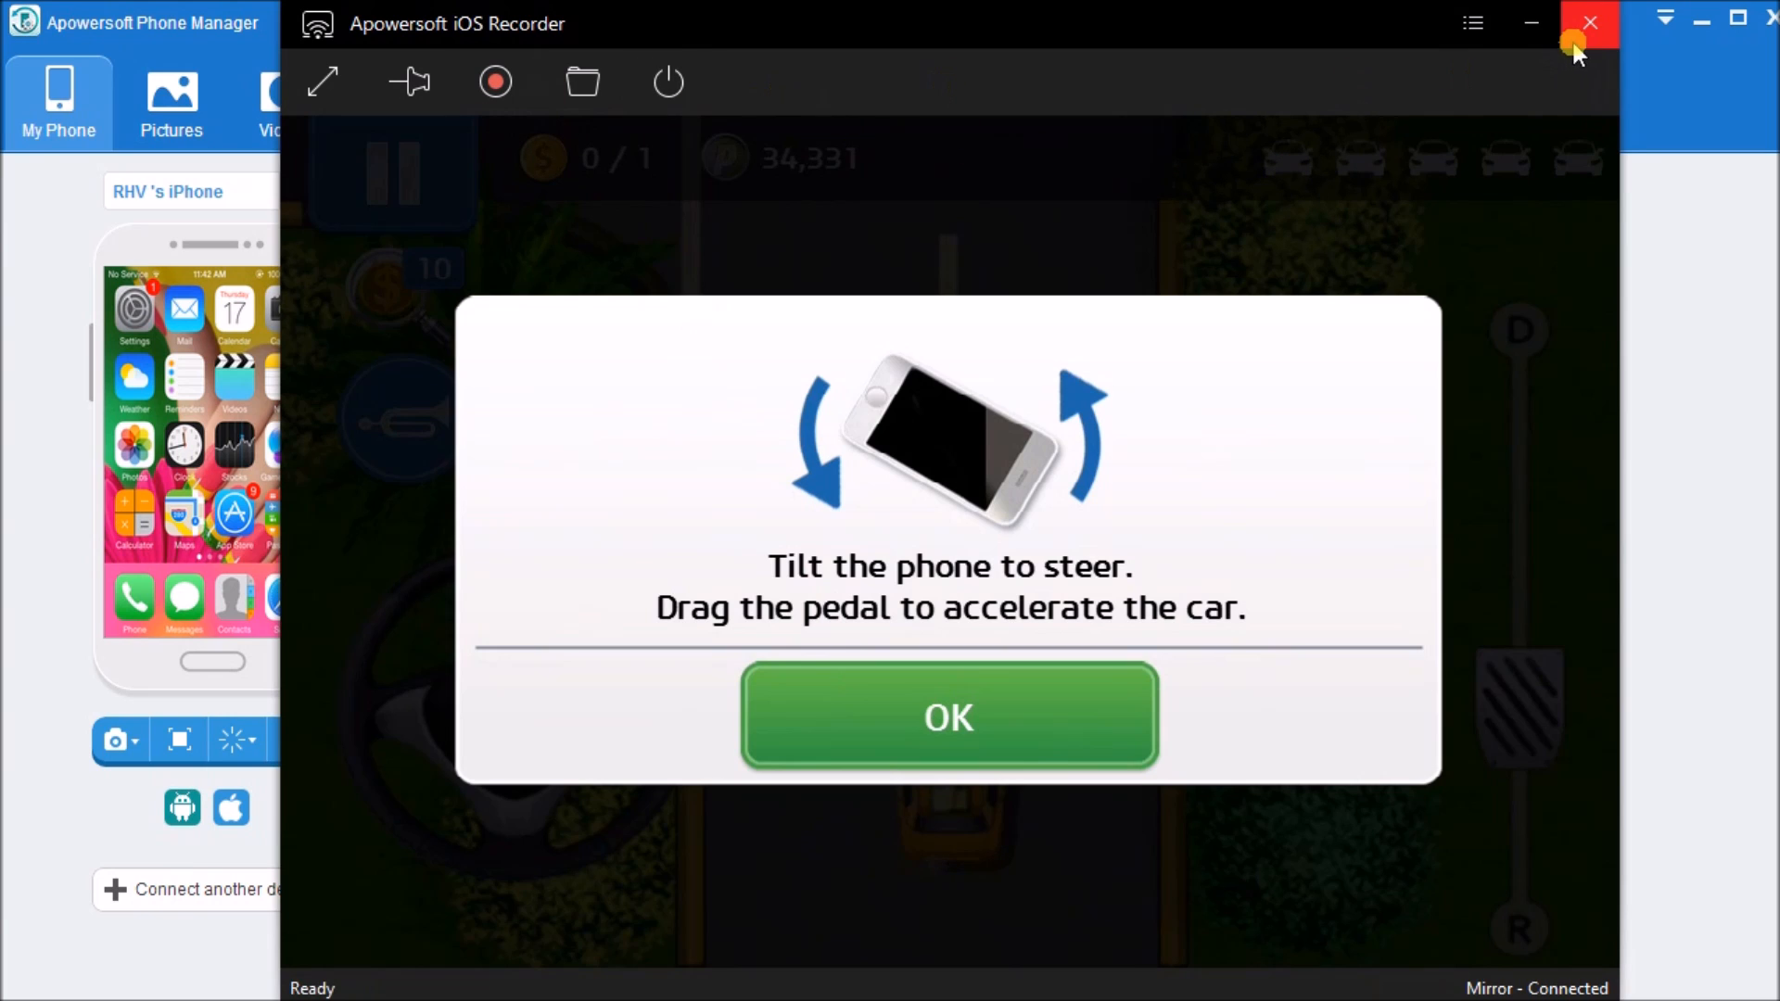
mouse_move(584, 81)
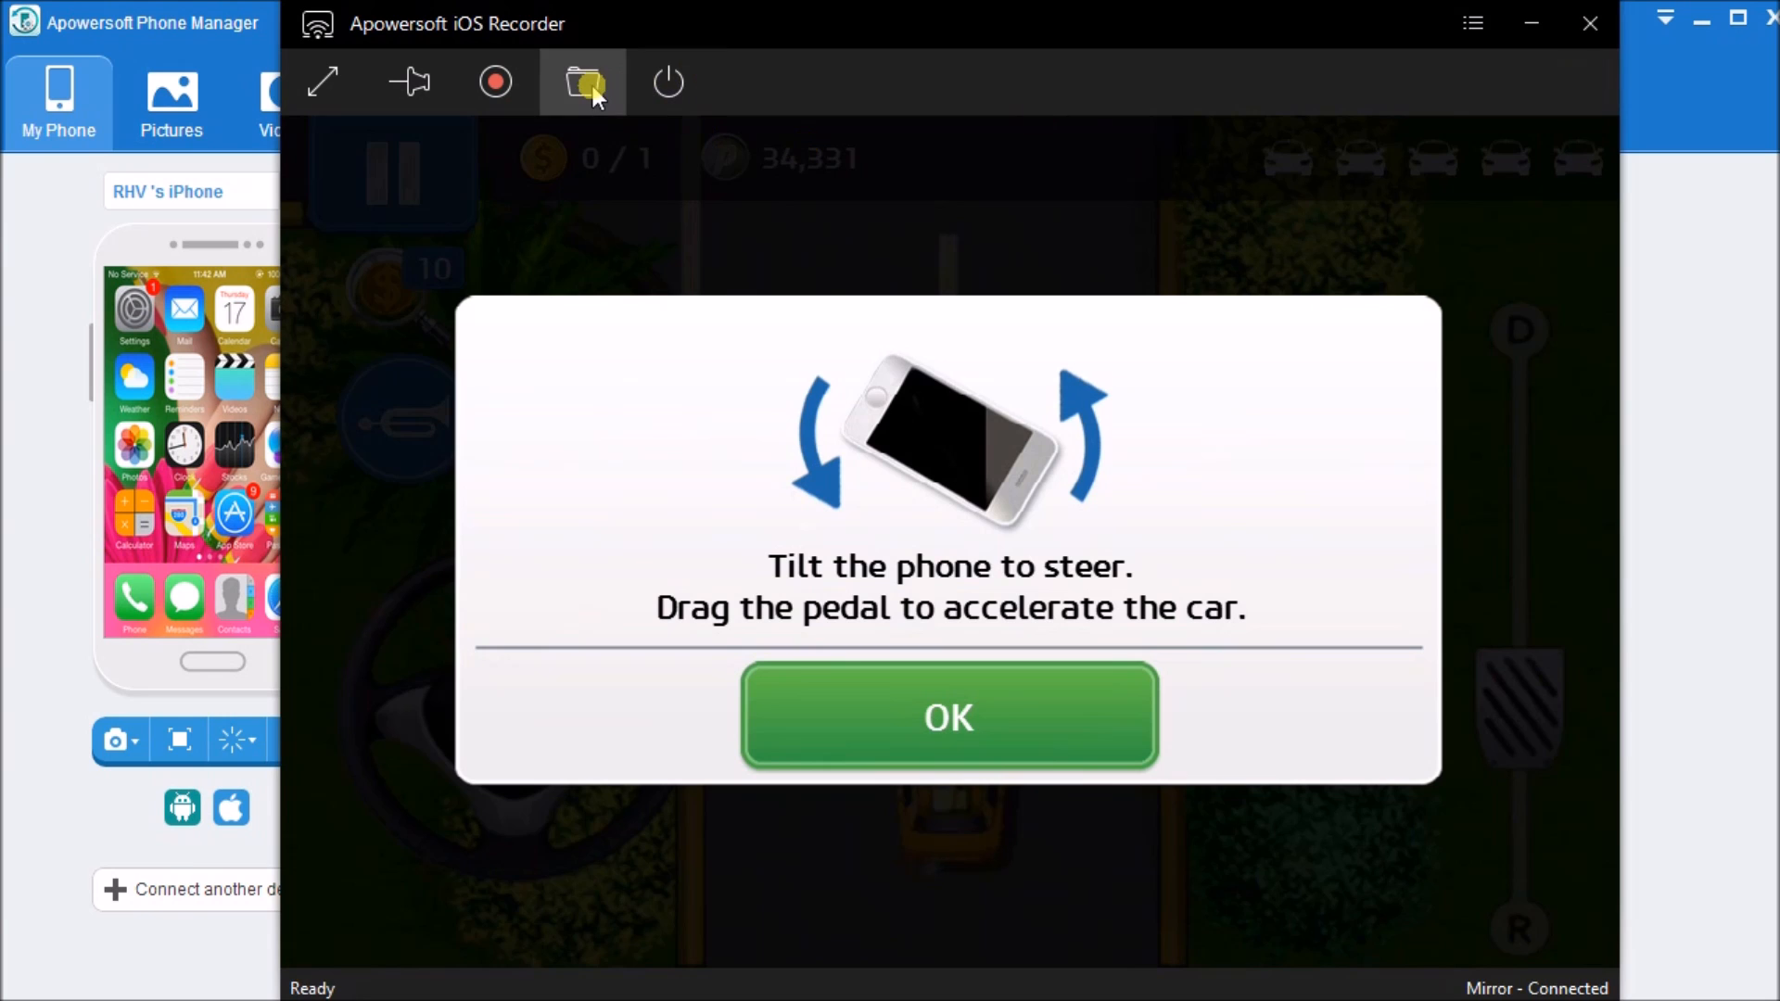
View the saved recording in the Screenshots output folder, then close Explorer
click(584, 82)
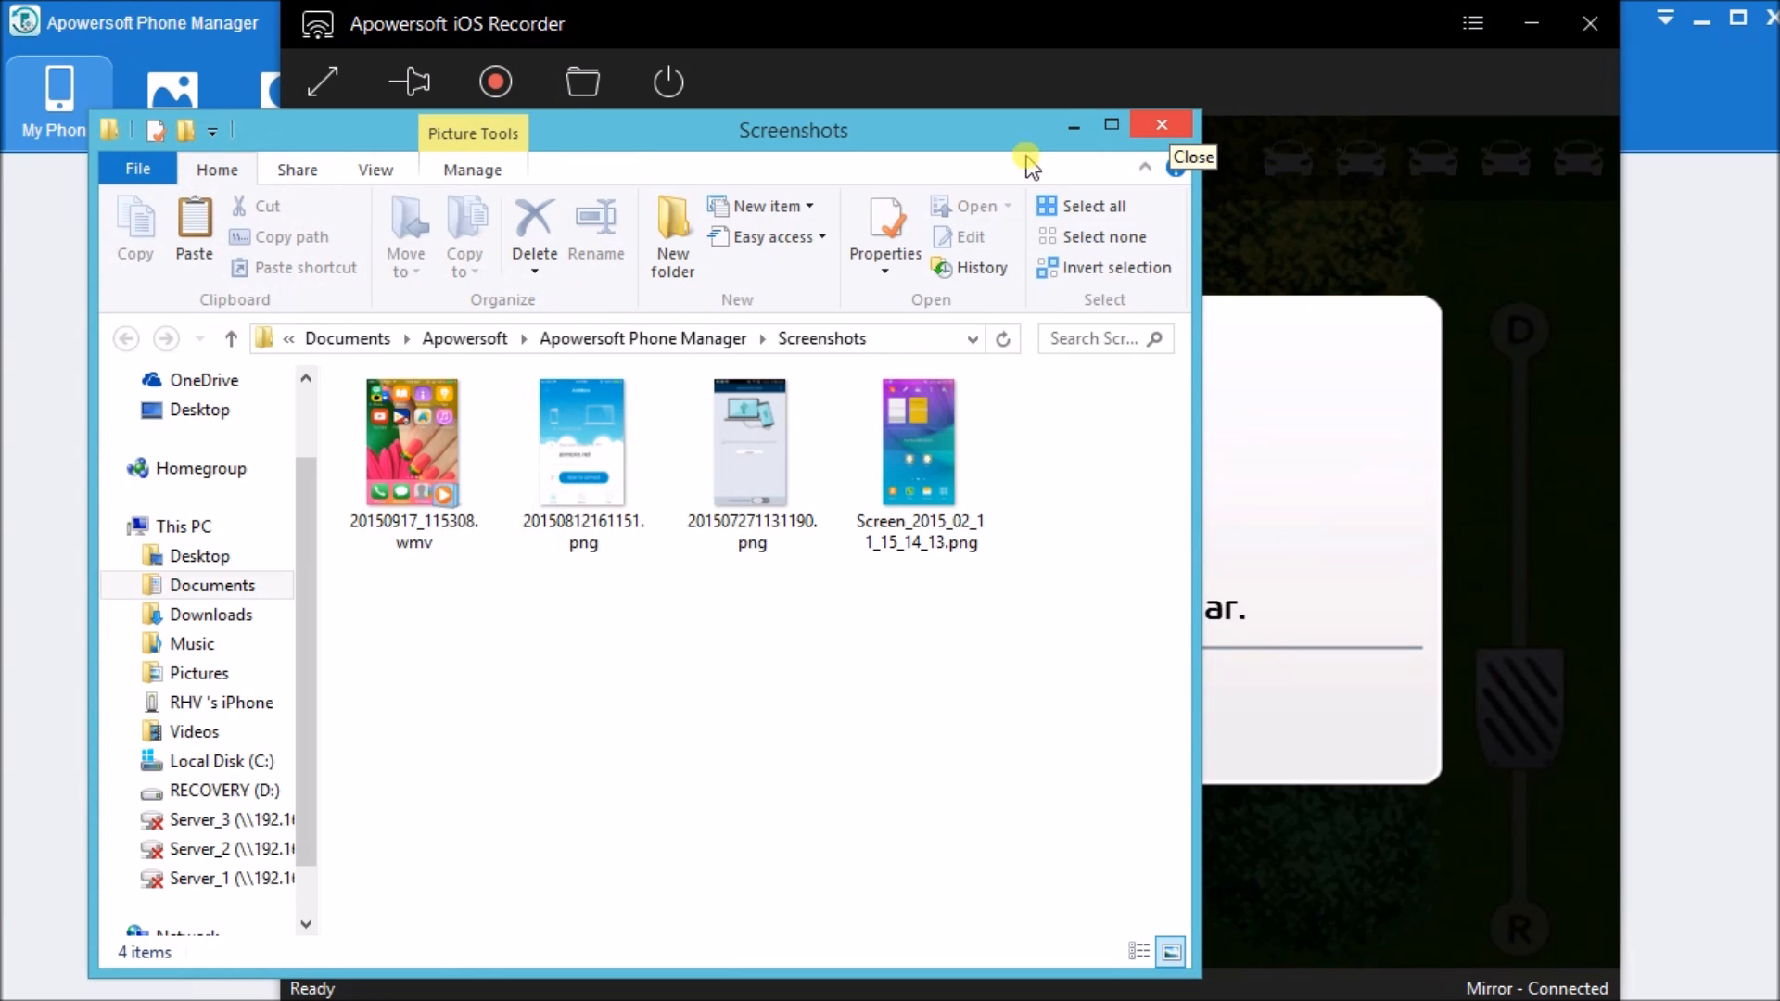
mouse_move(1161, 124)
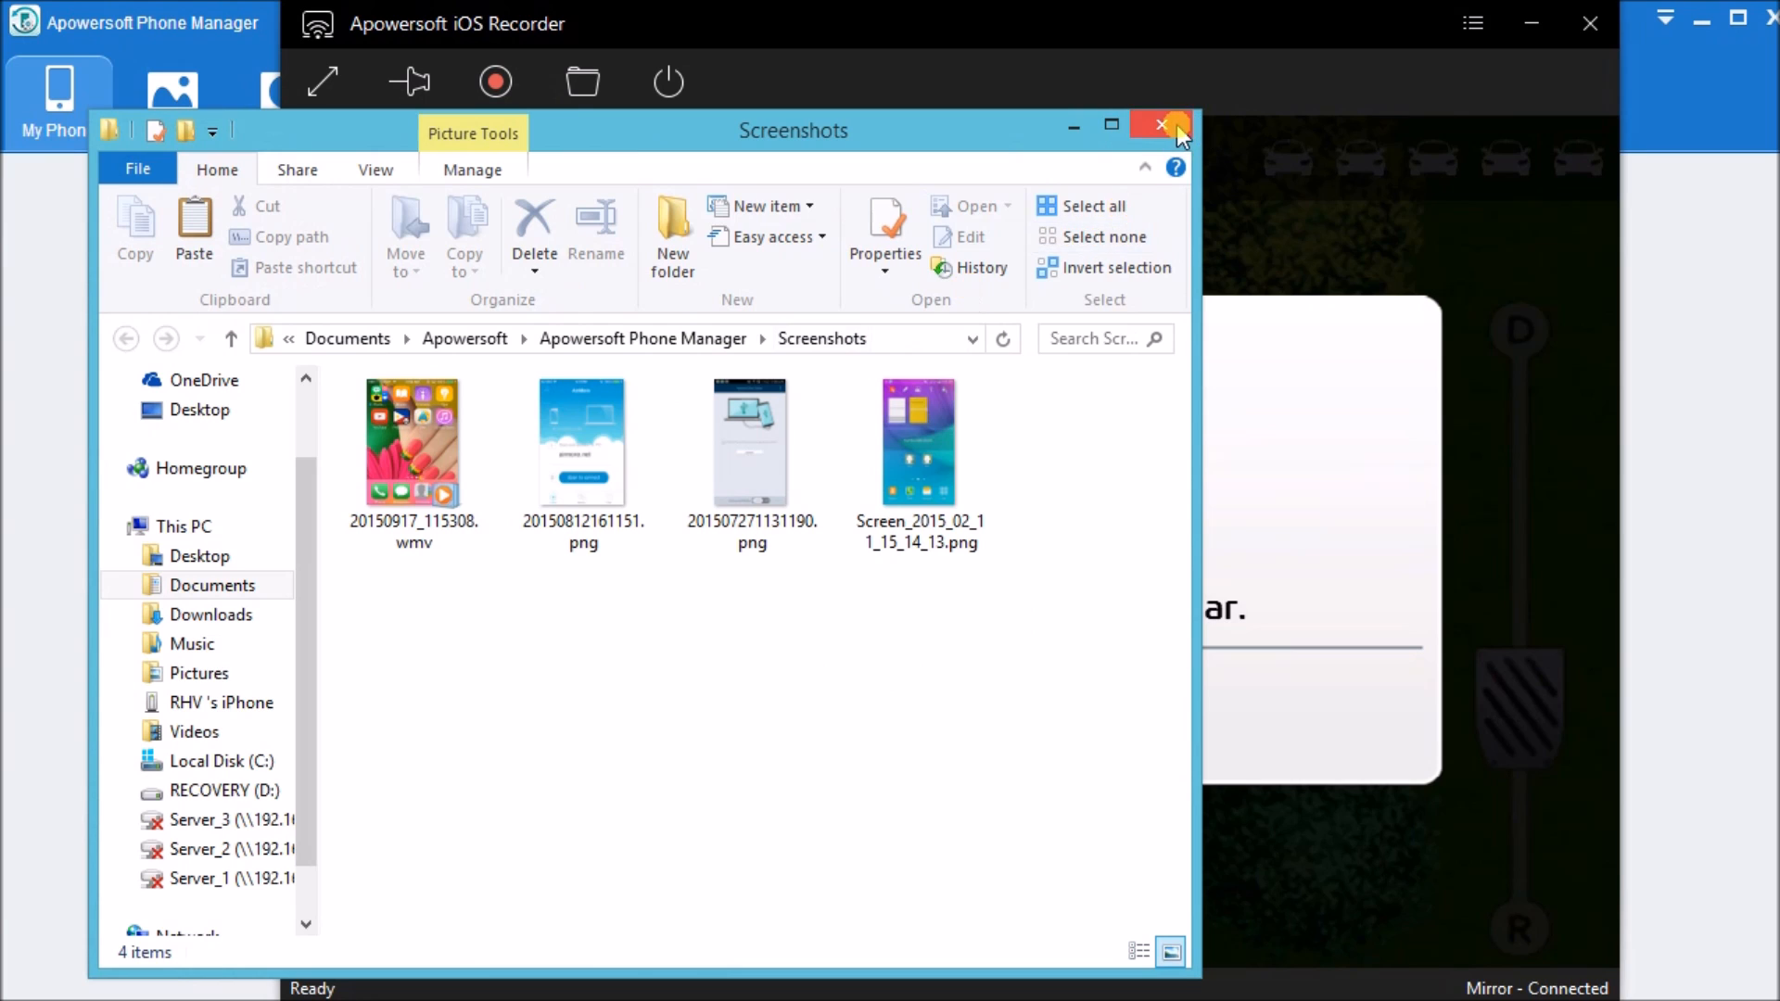
click(1163, 124)
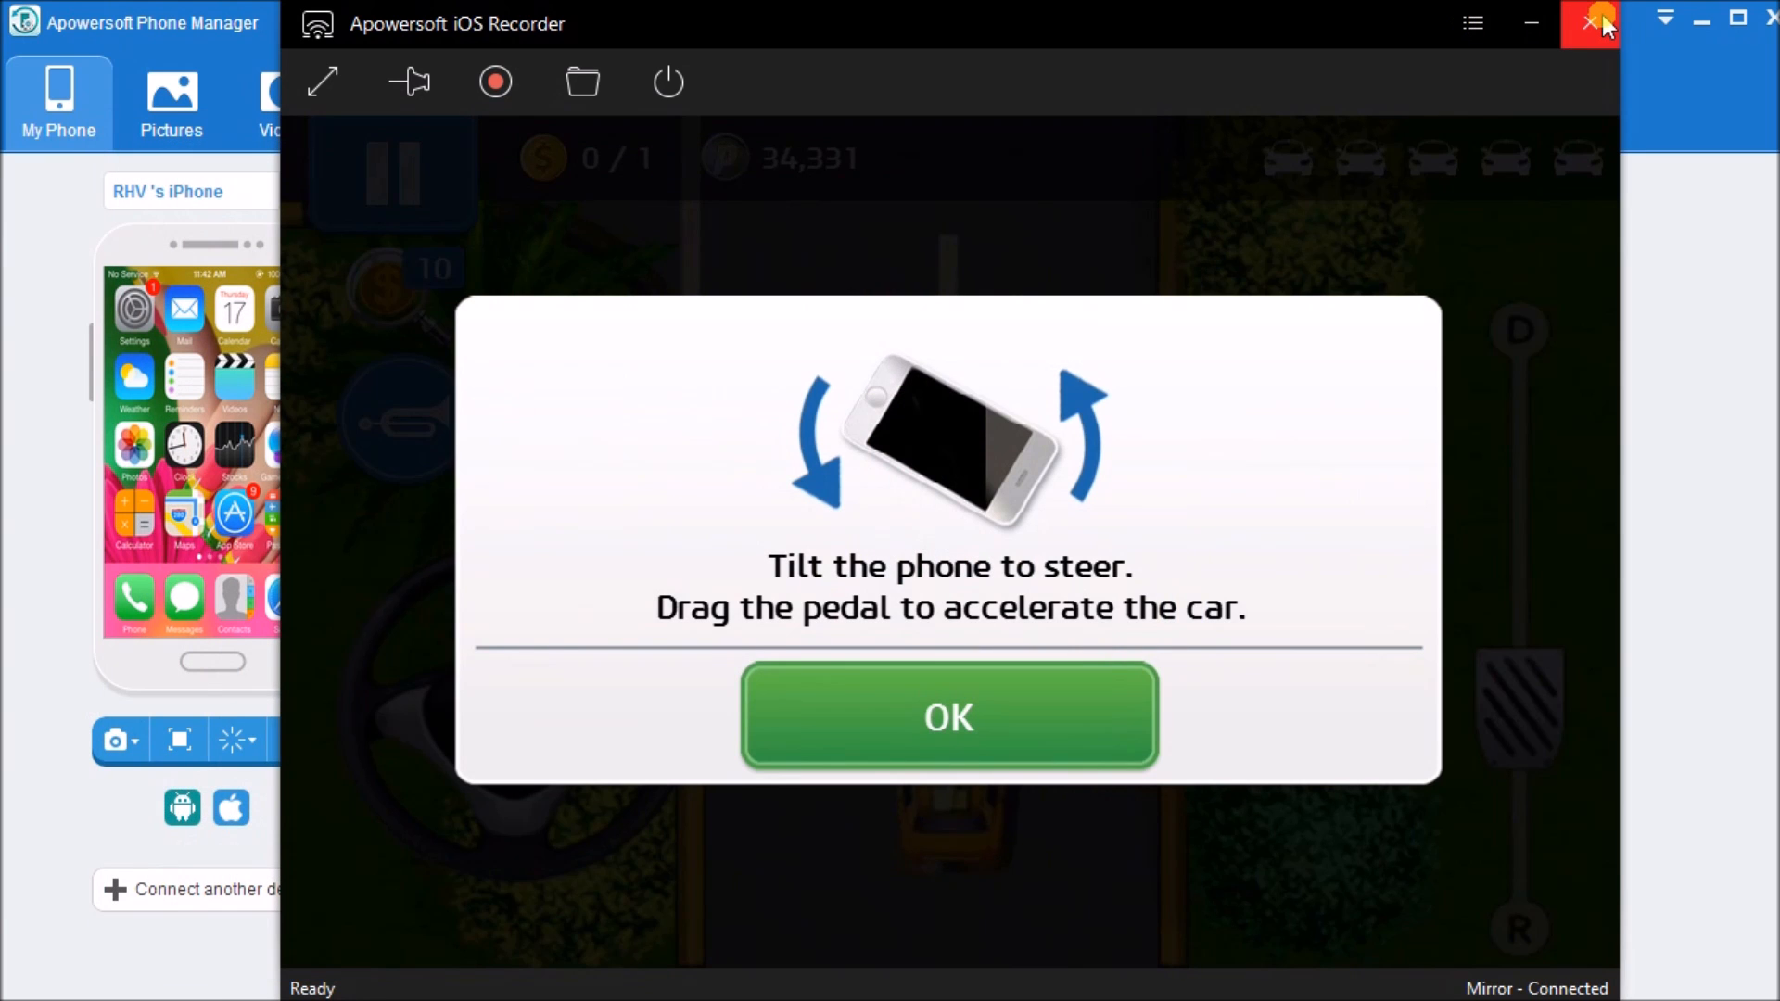
Exit the iOS Recorder and confirm, returning to the device overview
click(1590, 22)
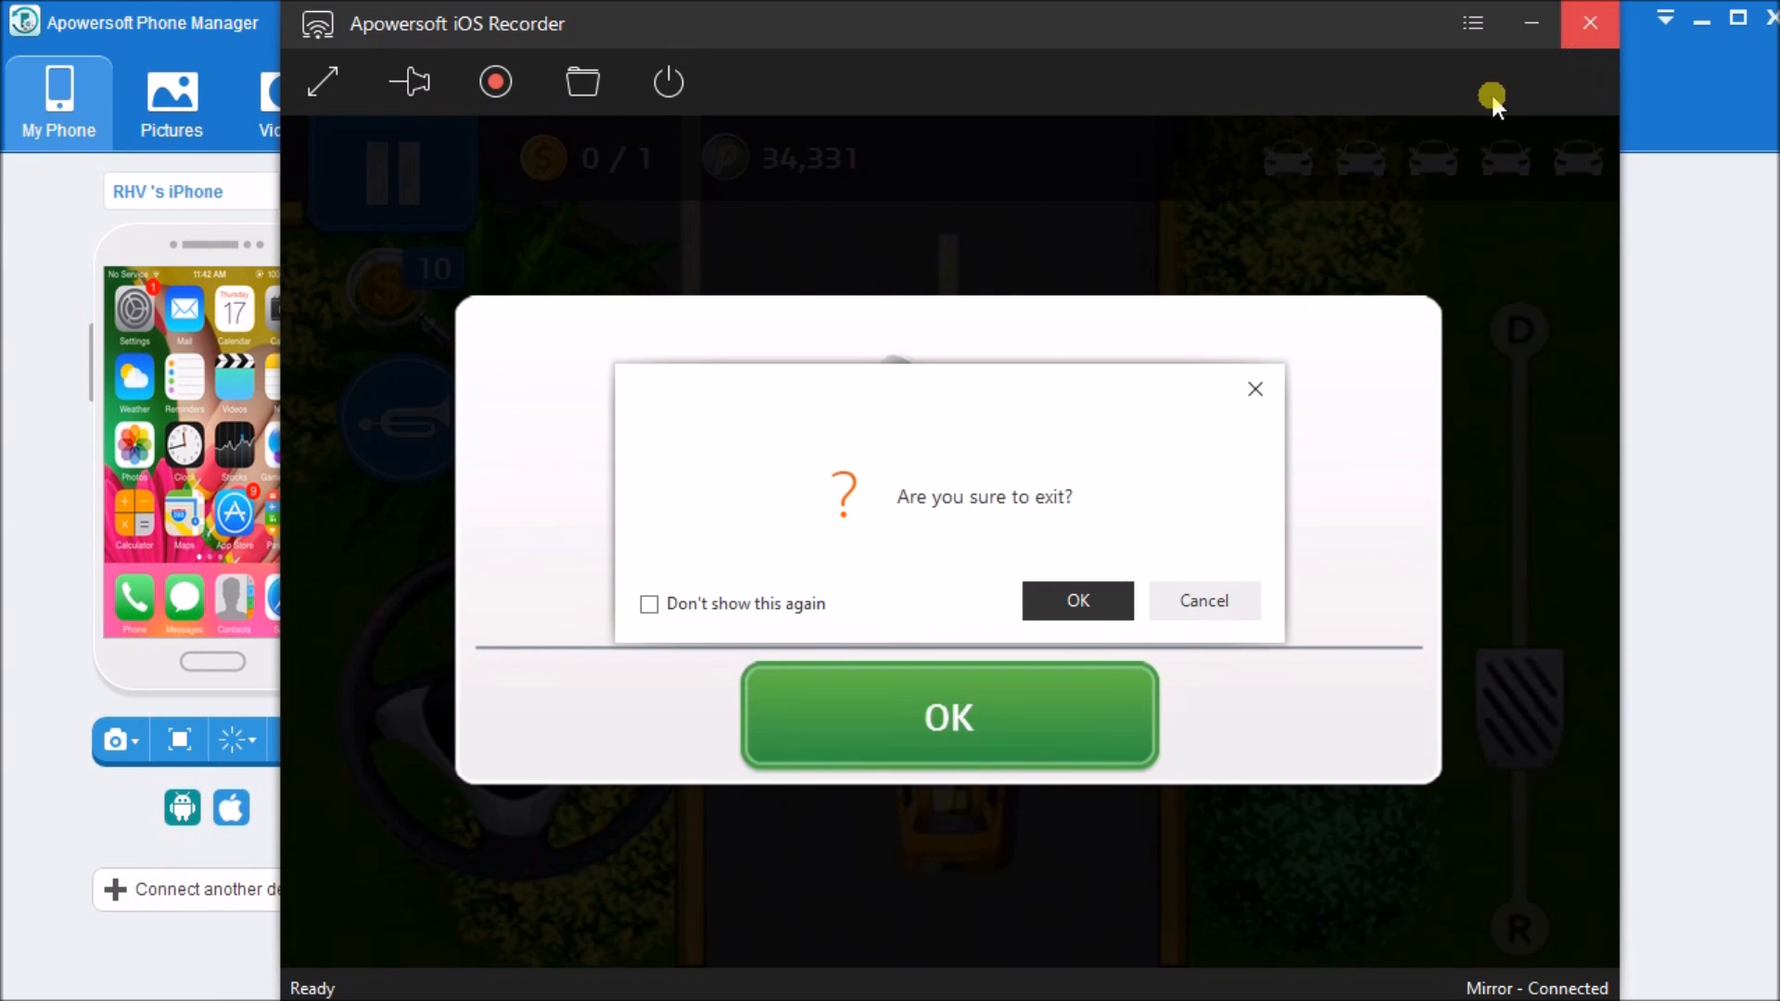
click(1075, 601)
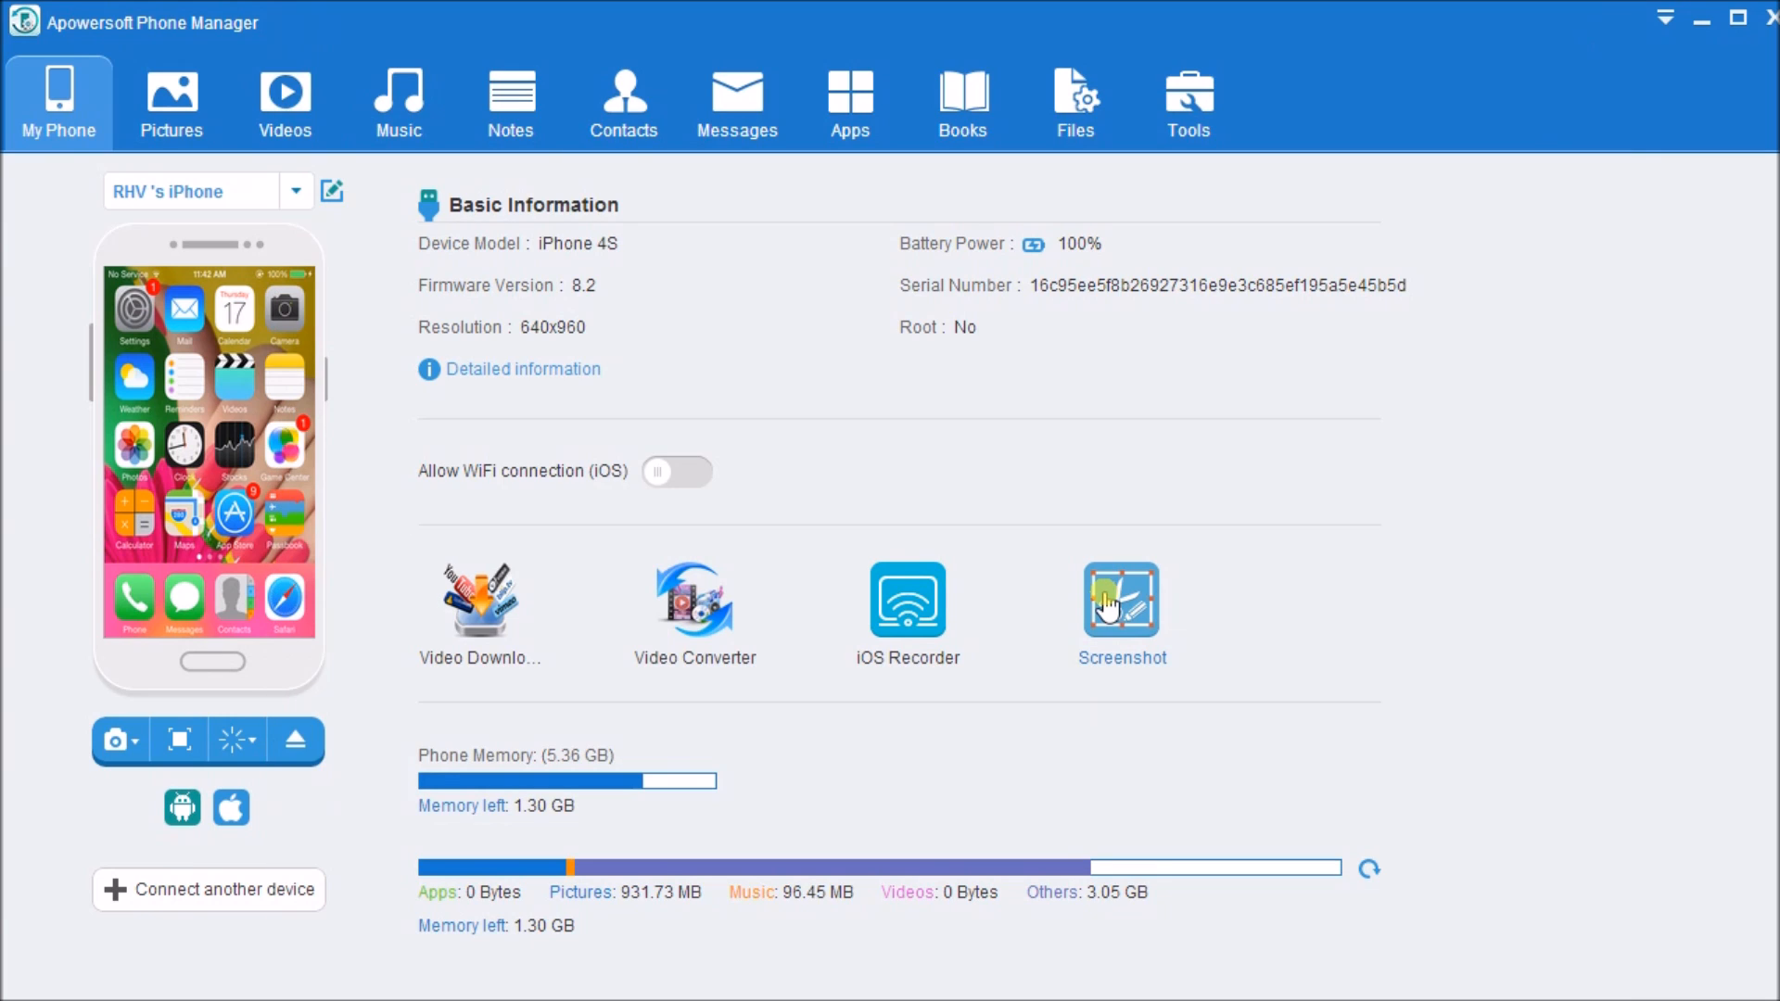
mouse_move(1111, 584)
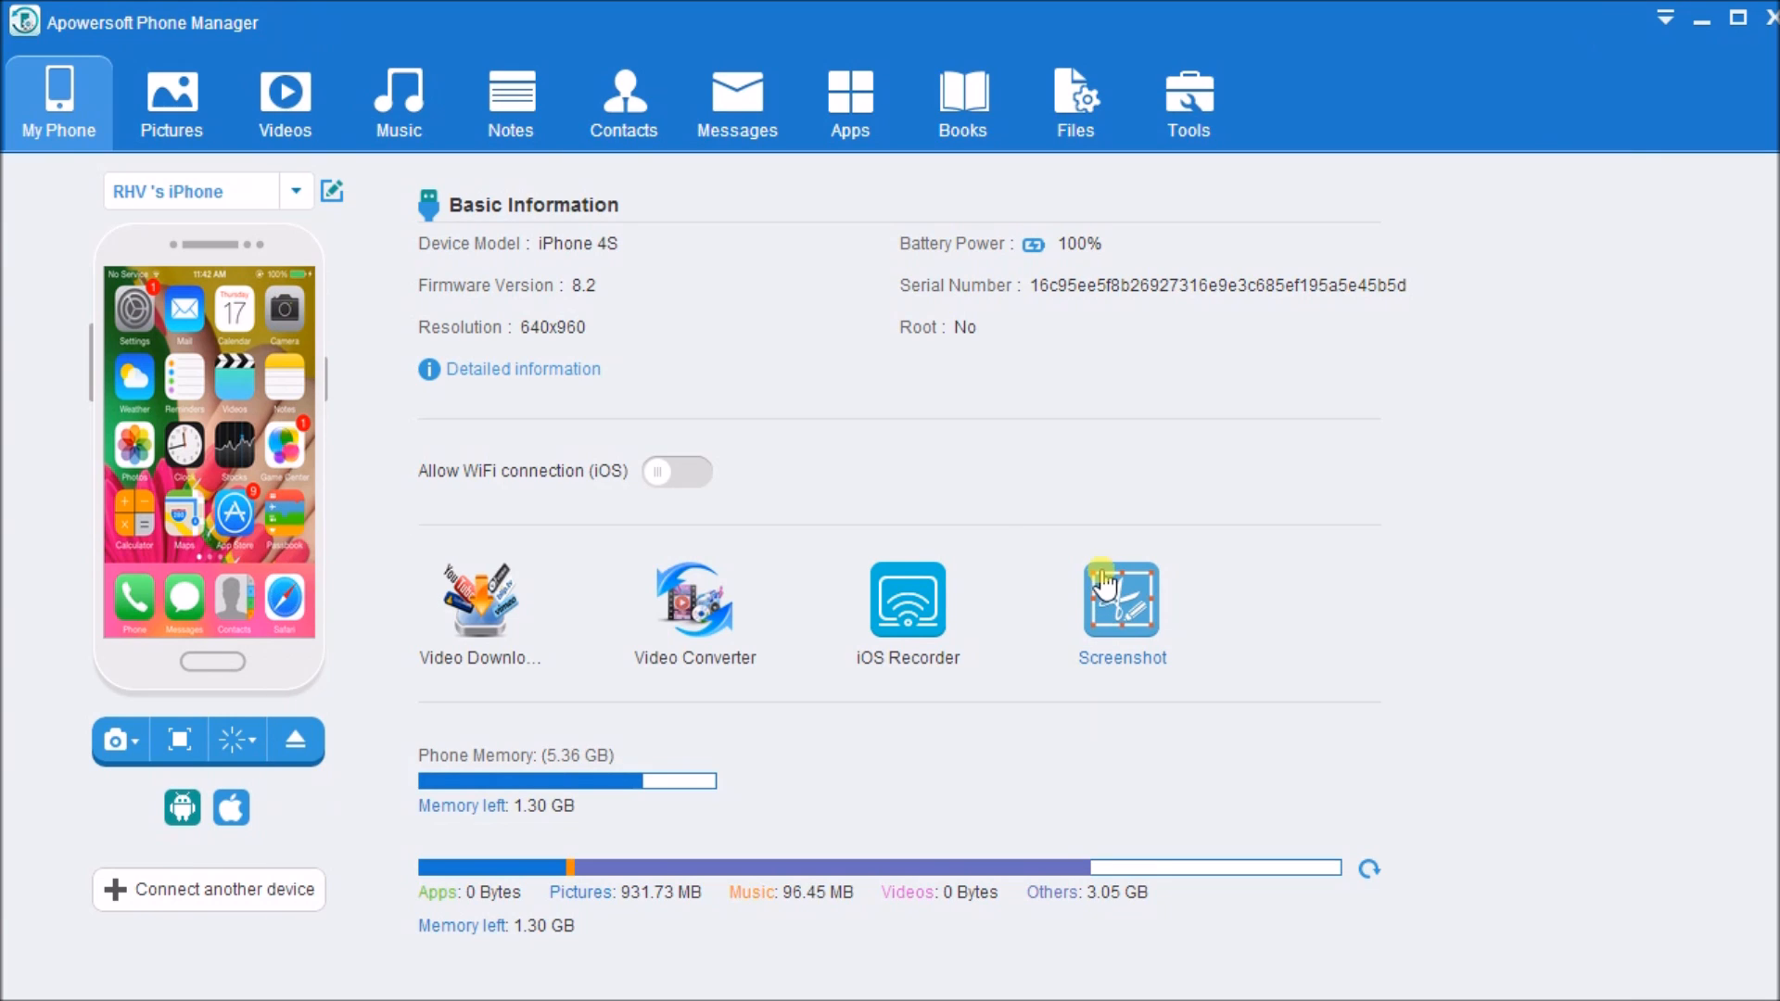
mouse_move(294, 742)
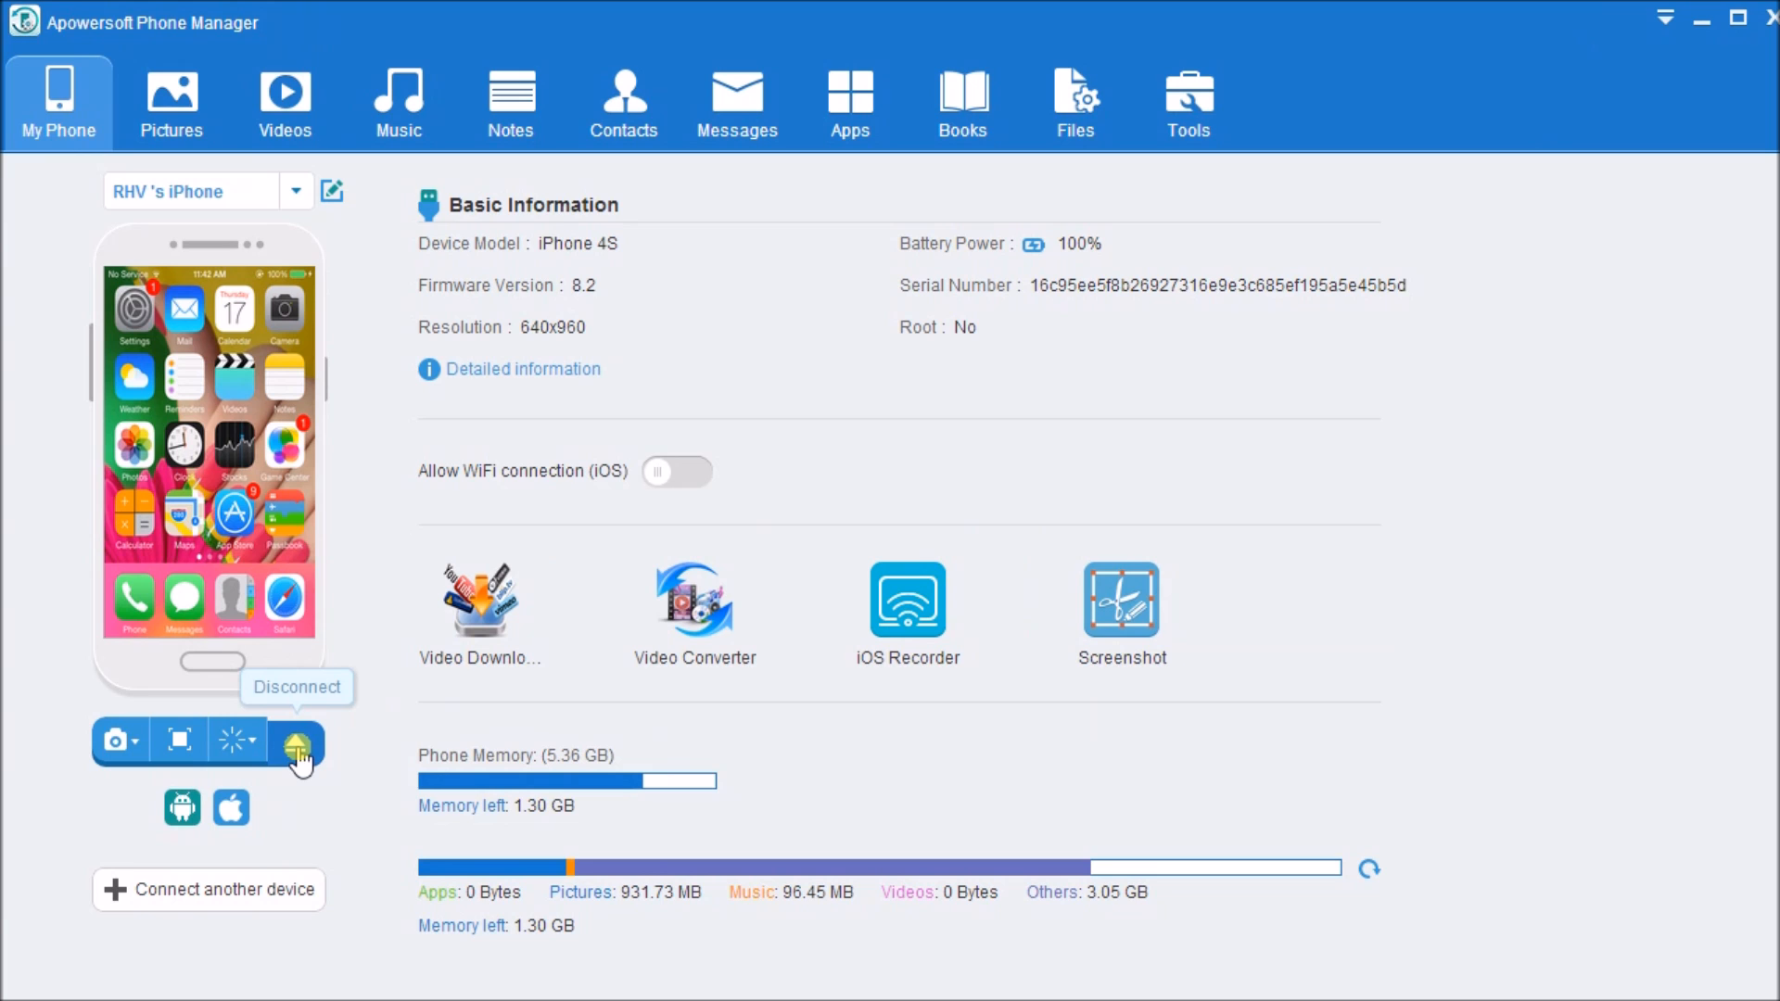
Disconnect the iPhone so Phone Manager shows the phone-not-connected screen
click(297, 745)
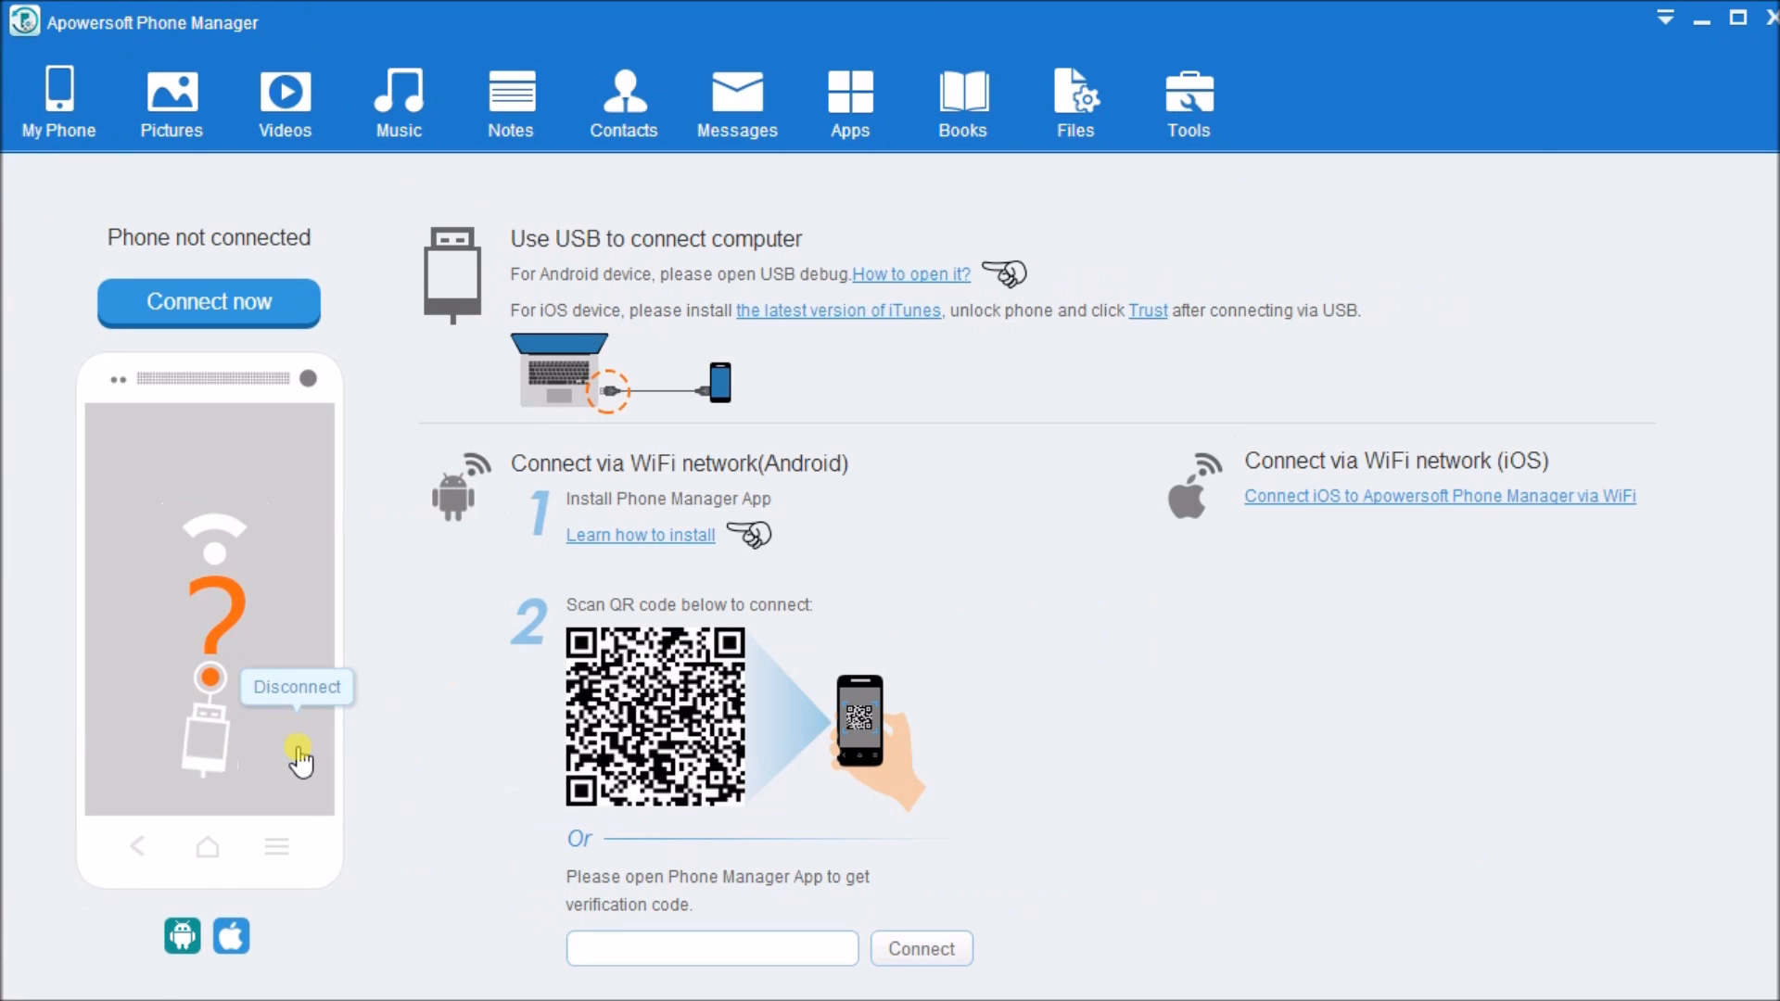
mouse_move(1143, 781)
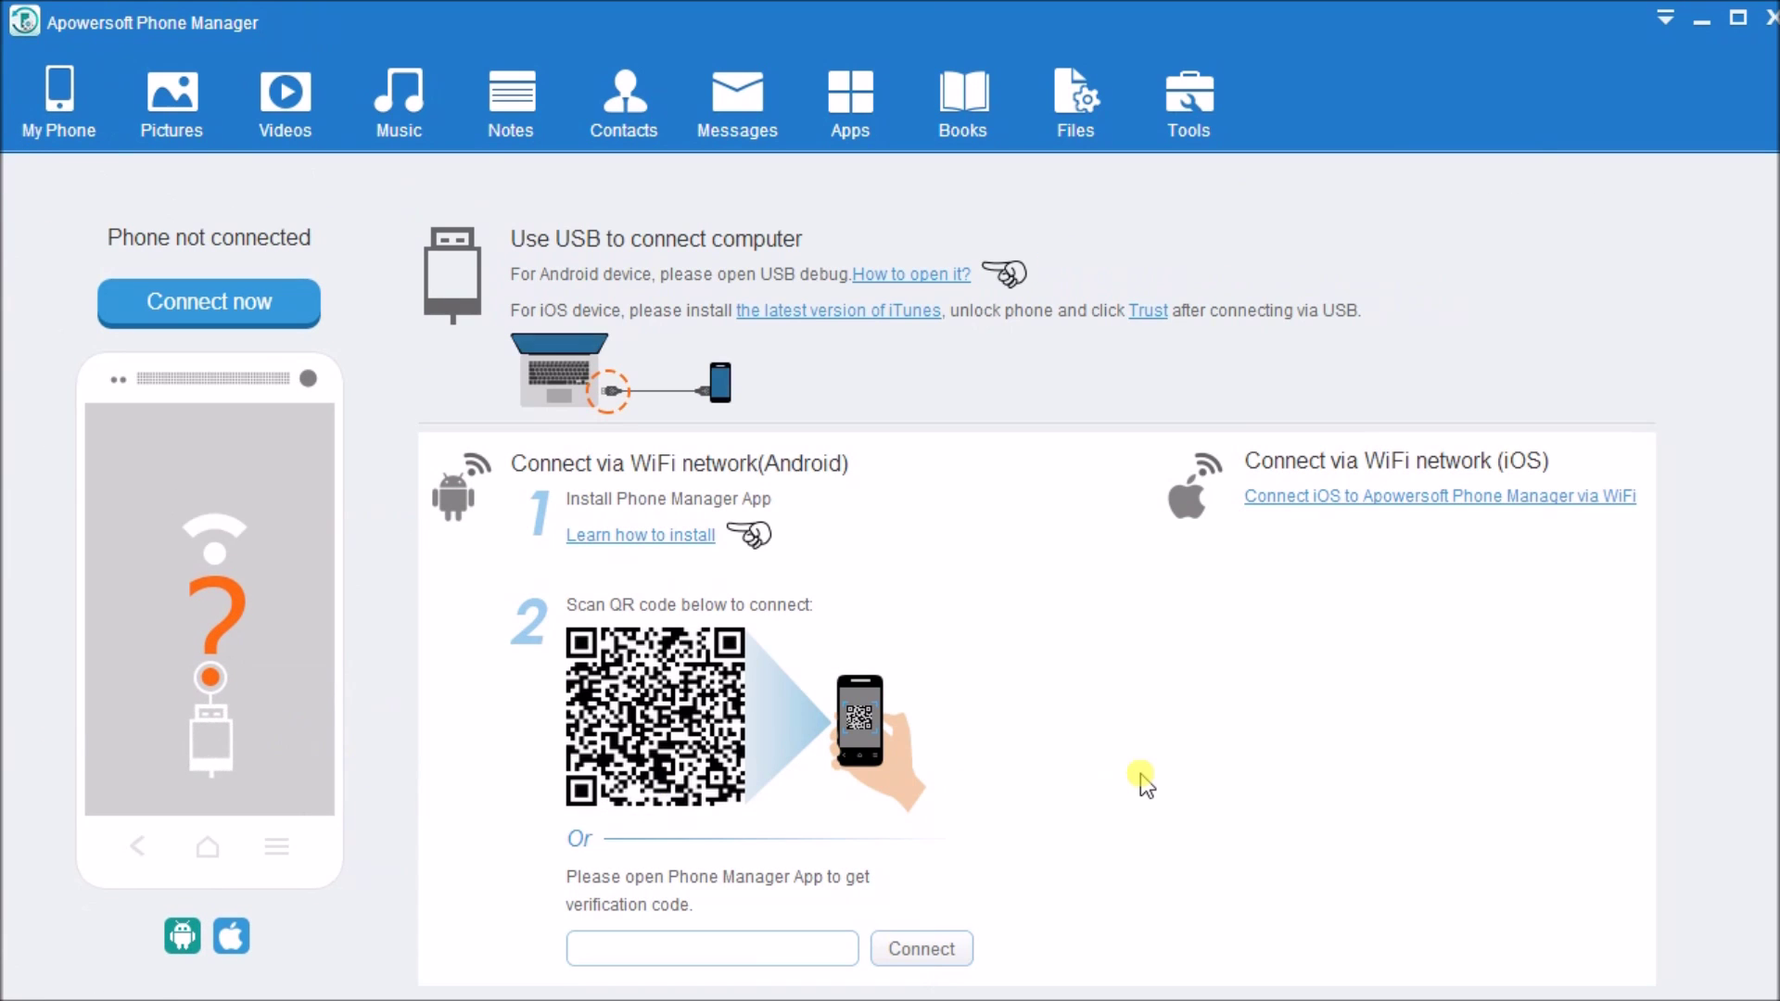